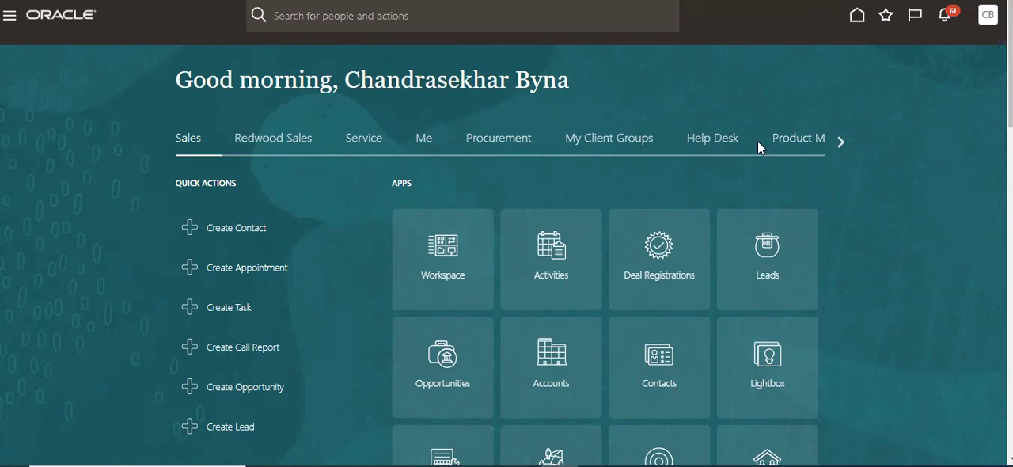
From the home page Receivables group, enter the Billing work area and start a new invoice transaction.
click(840, 141)
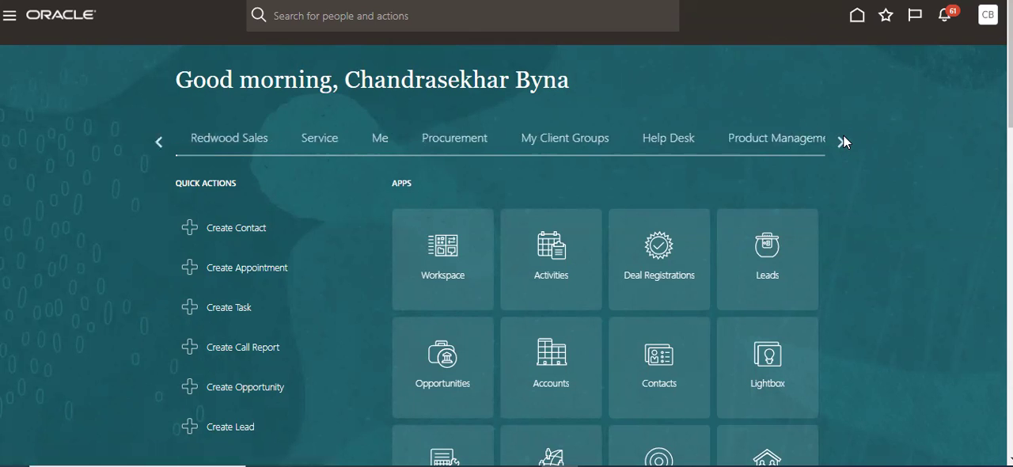
click(843, 141)
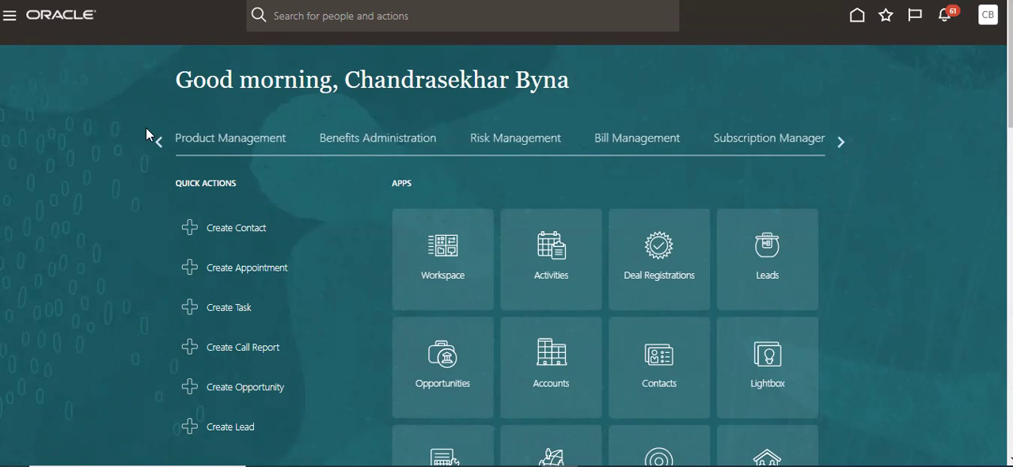
click(157, 141)
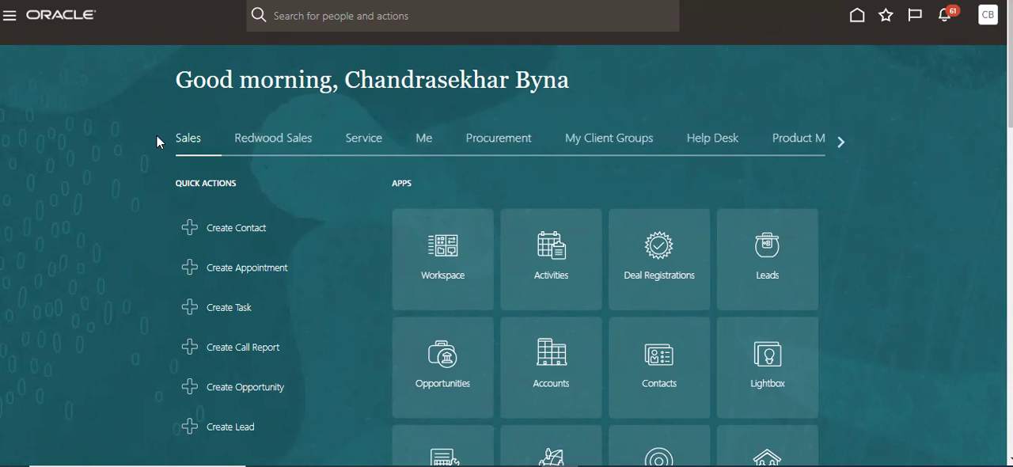
mouse_move(691, 142)
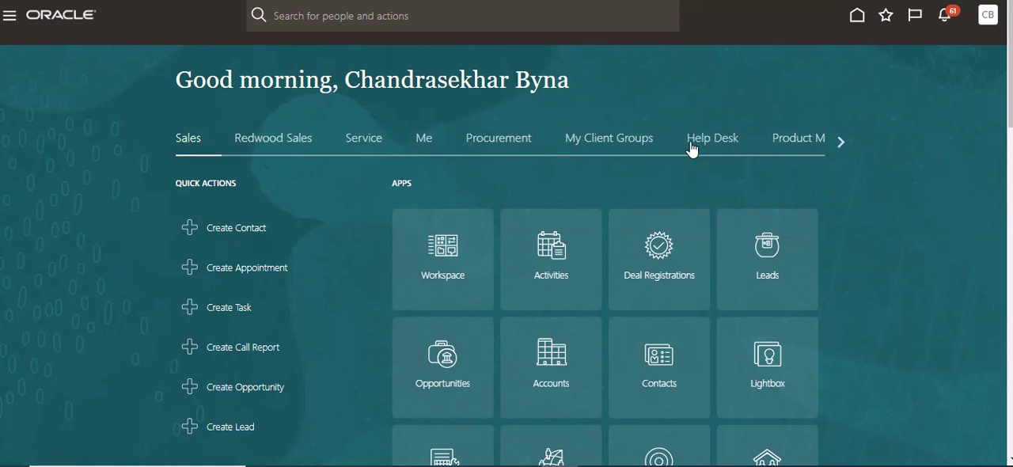
click(840, 141)
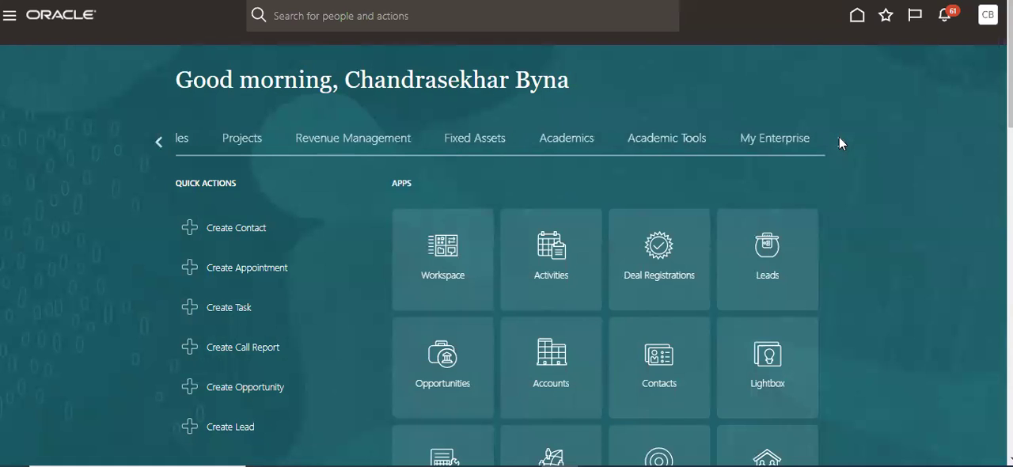
click(842, 141)
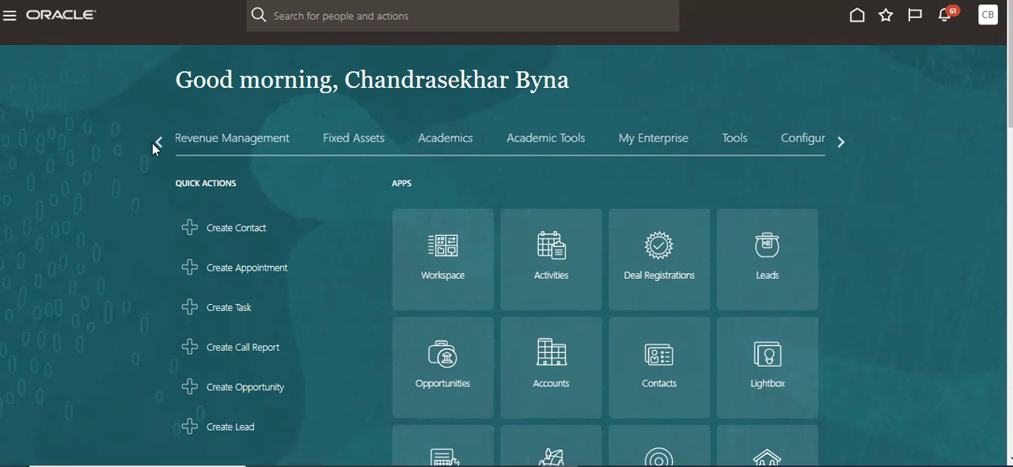
click(158, 142)
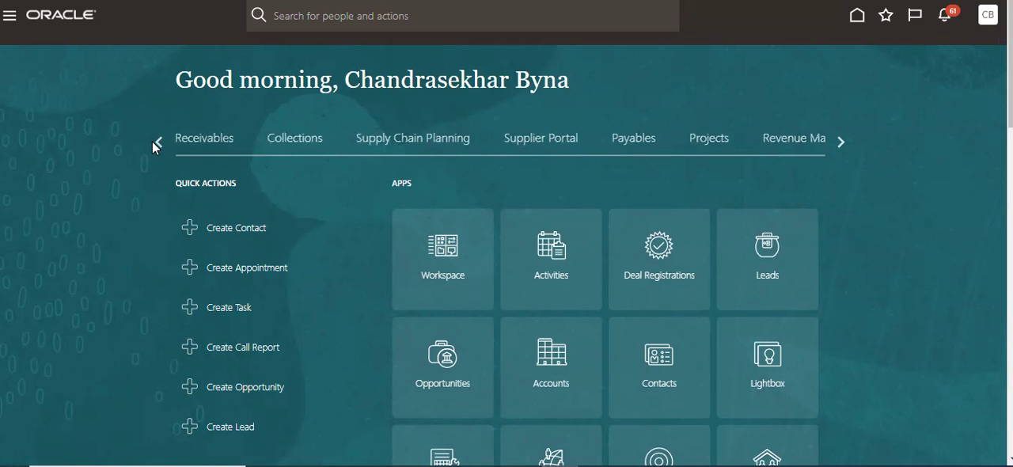
click(204, 138)
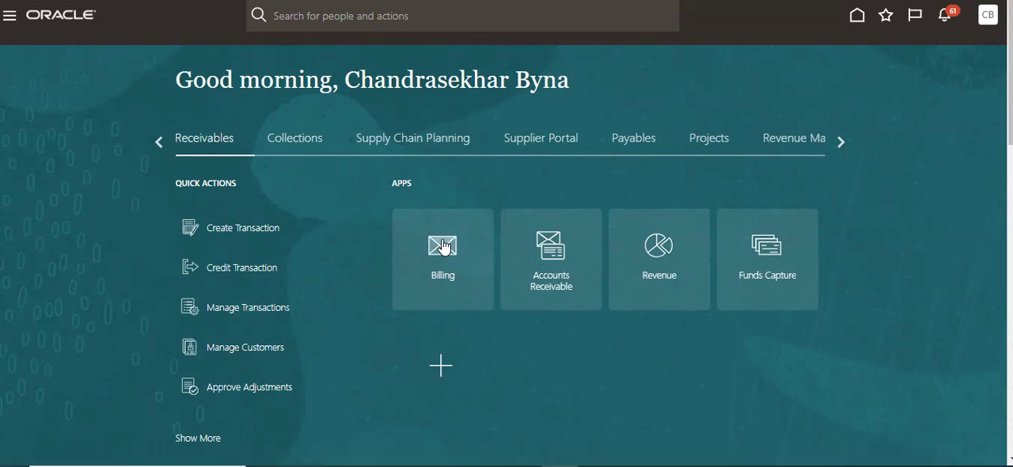
click(442, 253)
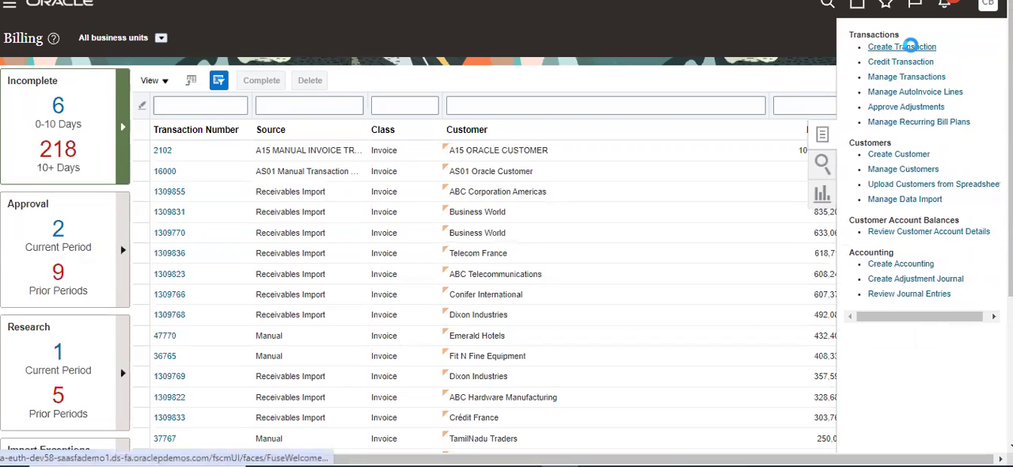
click(902, 47)
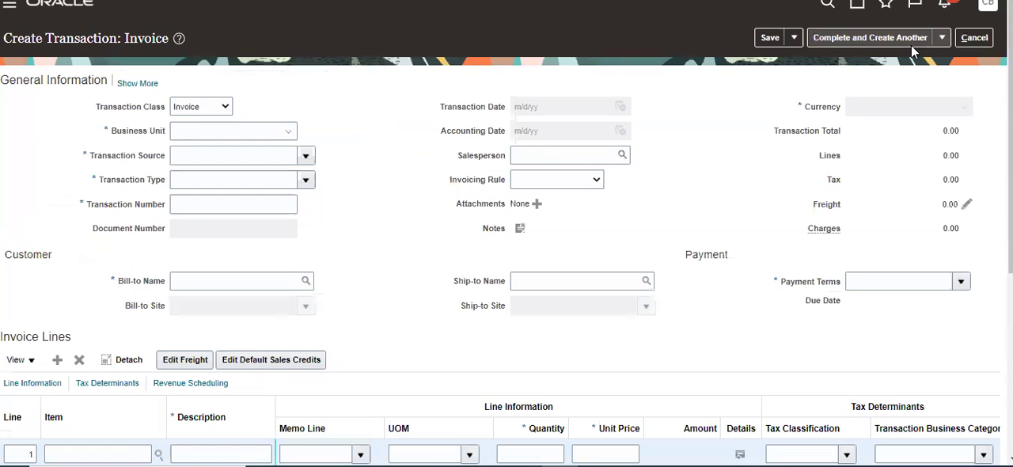
mouse_move(291, 137)
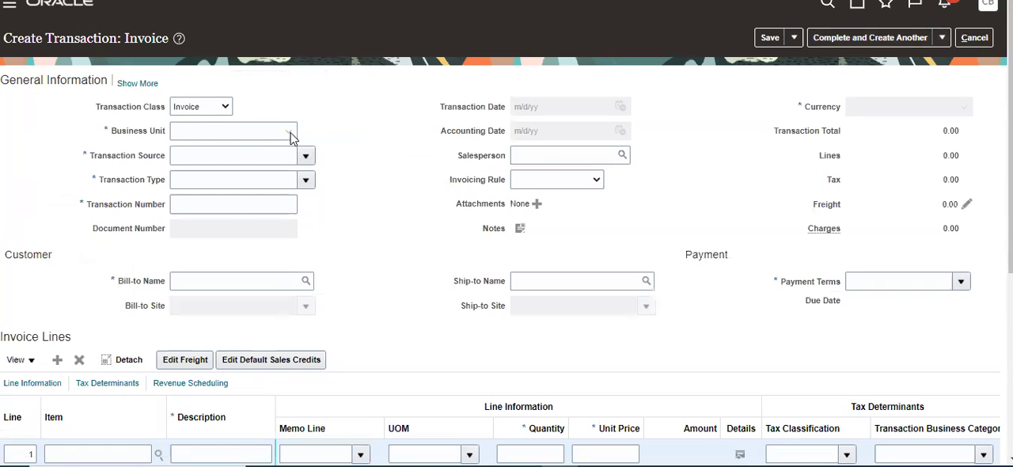
Set the invoice business unit to T Business Unit and the bill-to customer to P Test Customer.
click(288, 131)
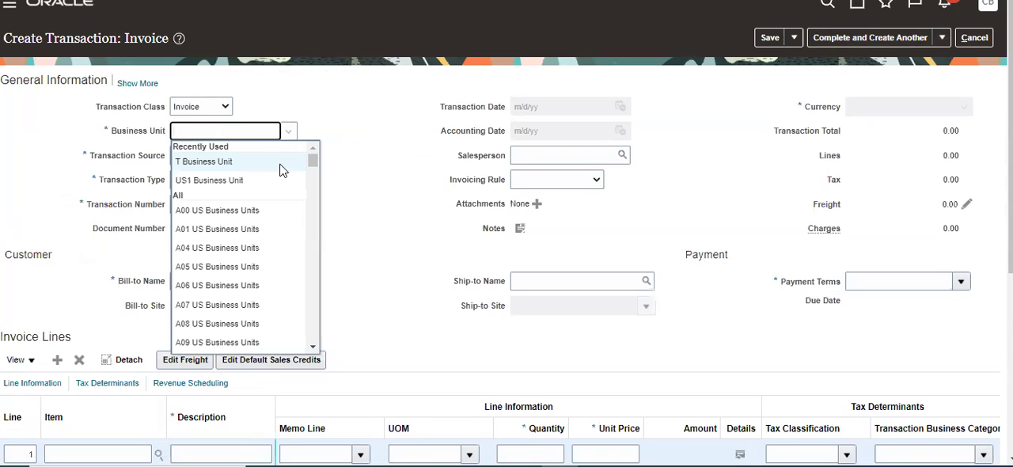
mouse_move(268, 161)
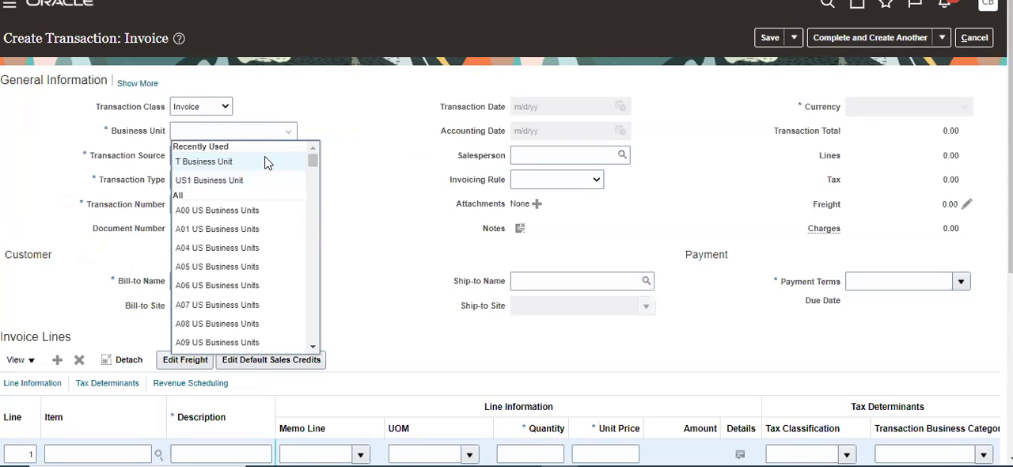
click(204, 162)
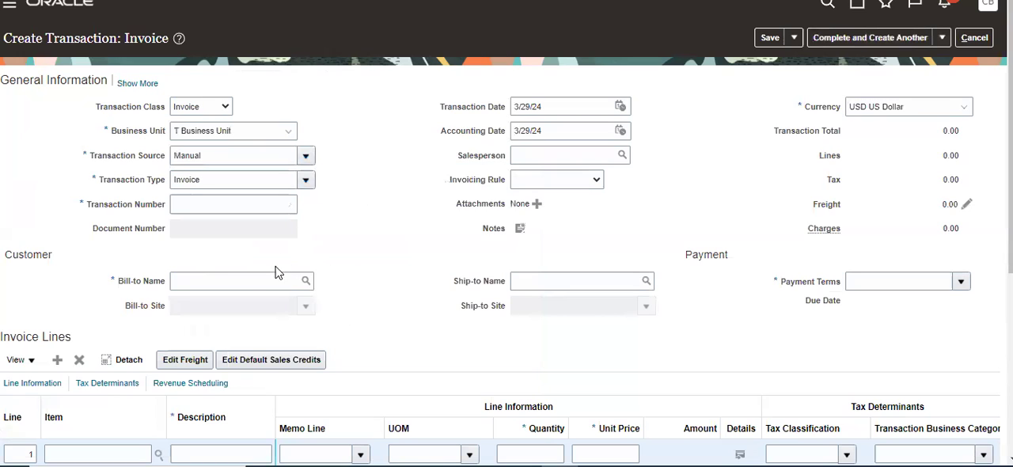
text(F)
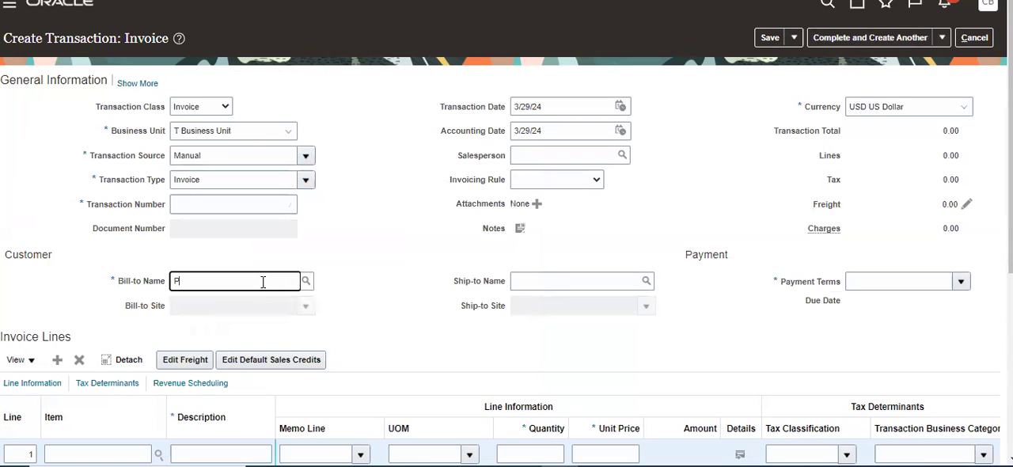
text(test)
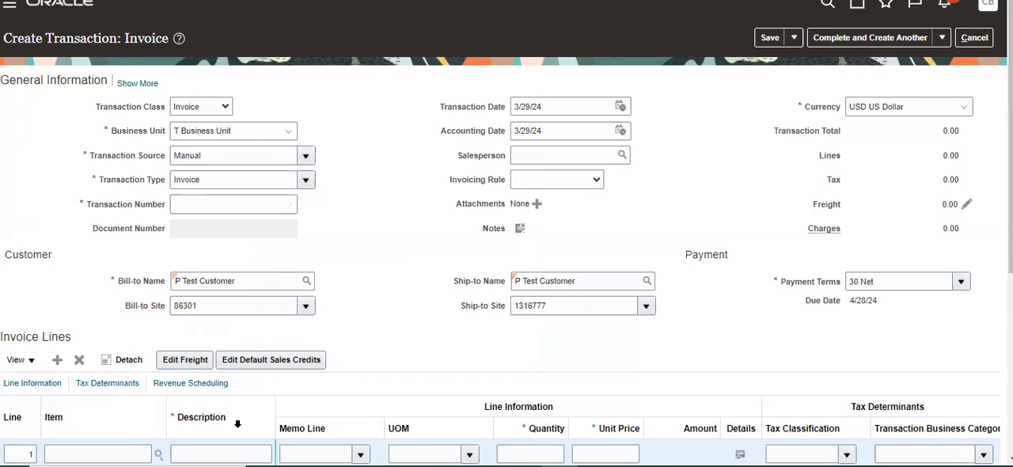
Enter invoice line Refund-123 with quantity 10 and unit price 144.
click(221, 454)
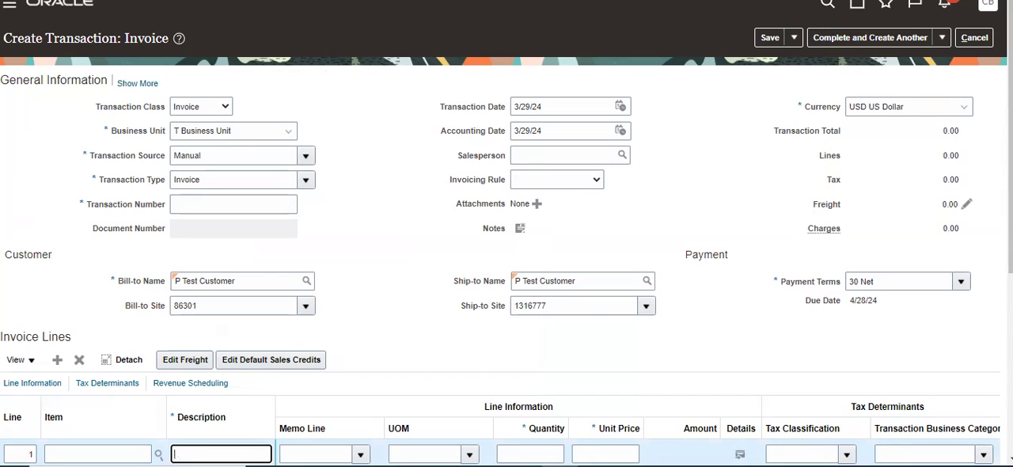
text(Refund-123)
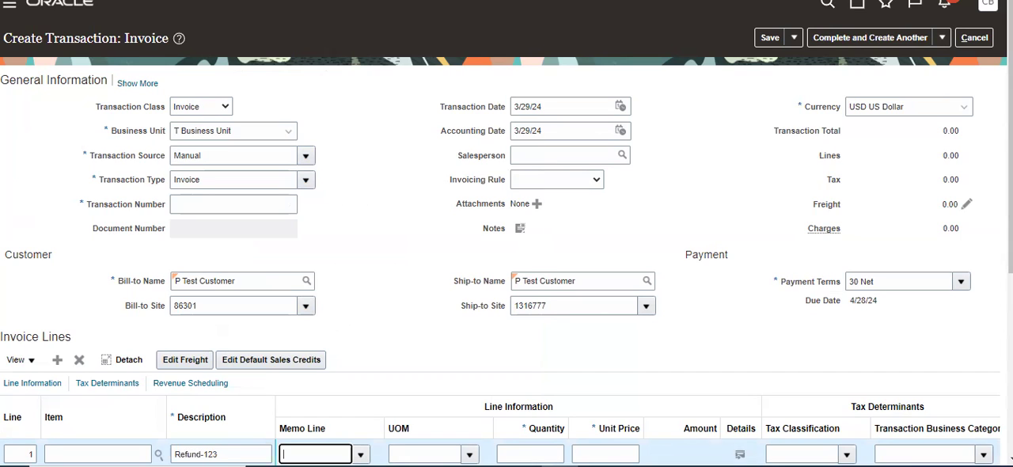
click(530, 454)
text(1)
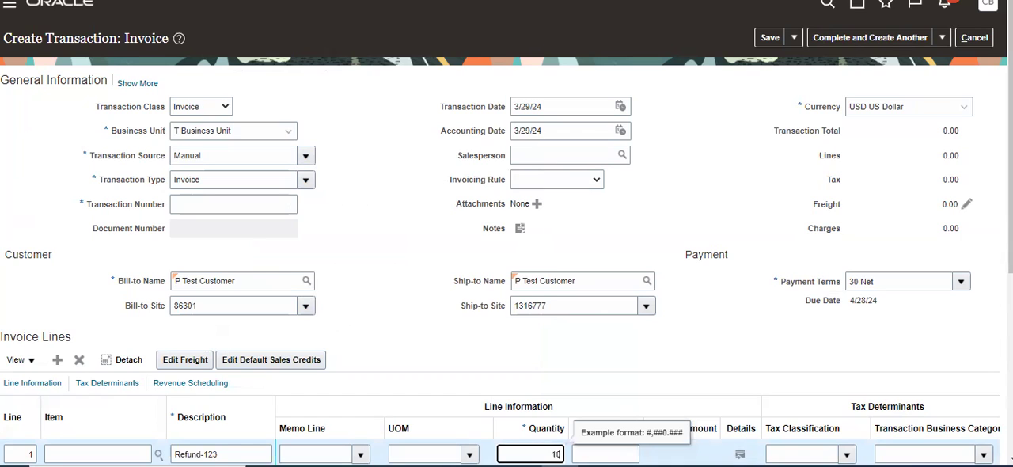
click(606, 454)
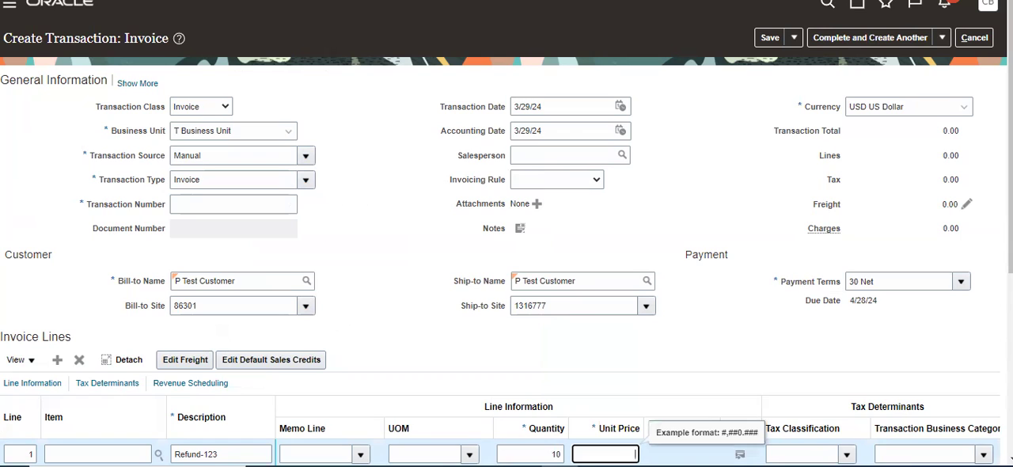
text(144)
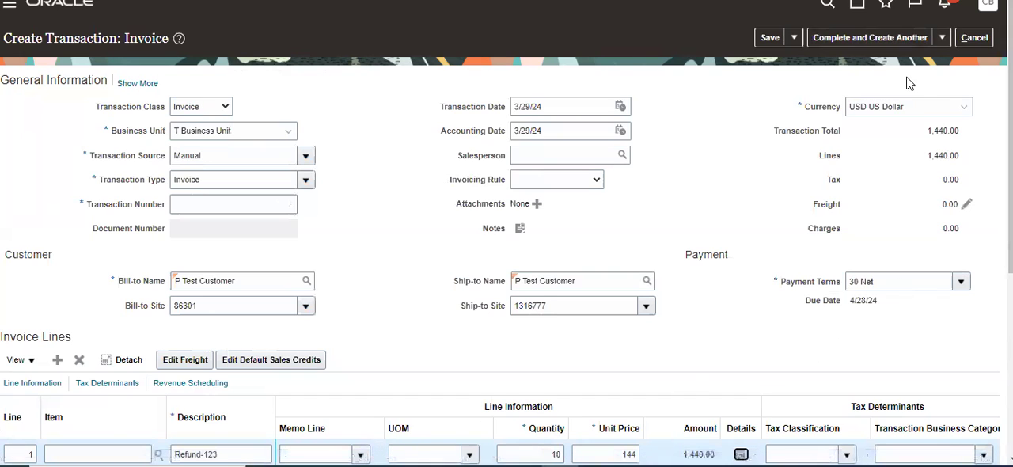
Complete and review the invoice, then select transaction number 123775 in the confirmation message.
click(942, 38)
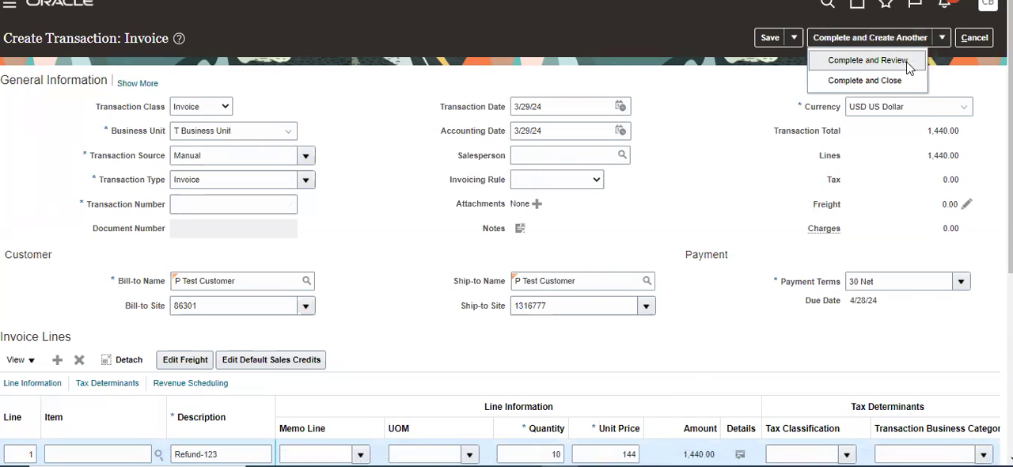
click(865, 60)
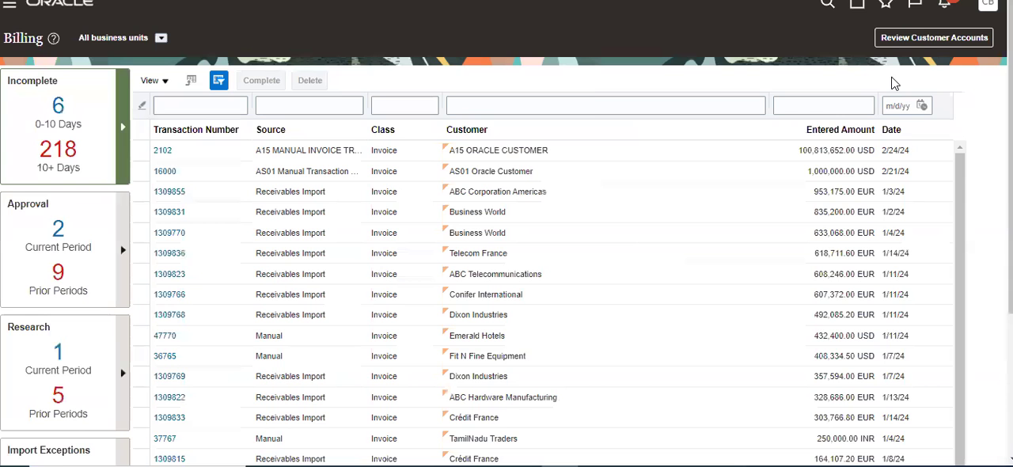
click(261, 80)
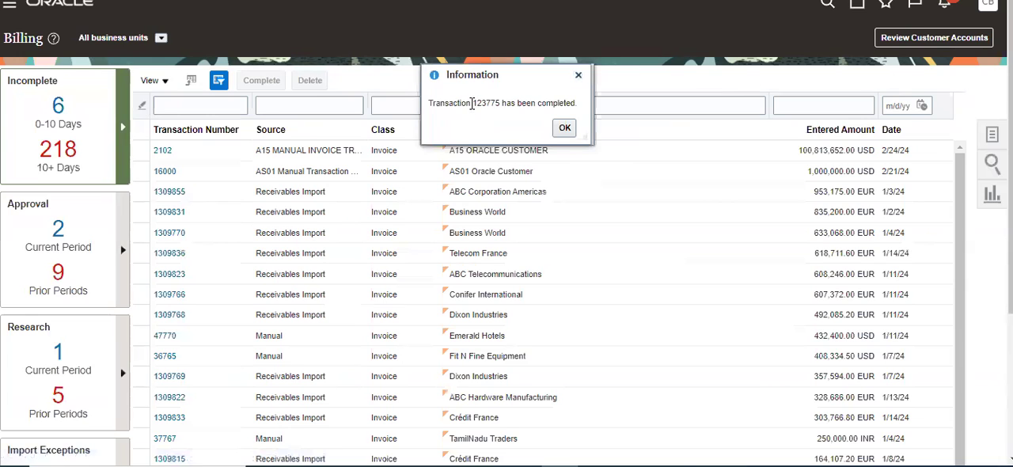
double_click(485, 103)
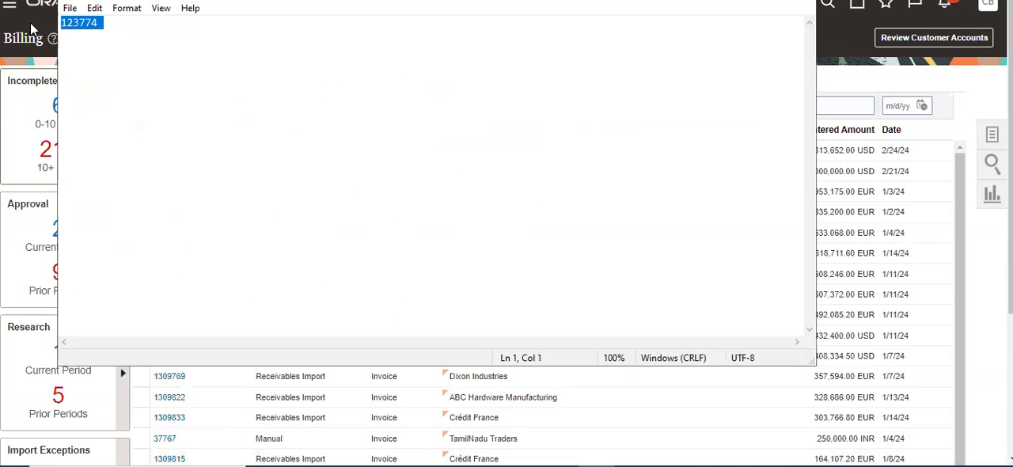
Overwrite the selected Notepad number with 123775 and return to the Oracle window.
text(123775)
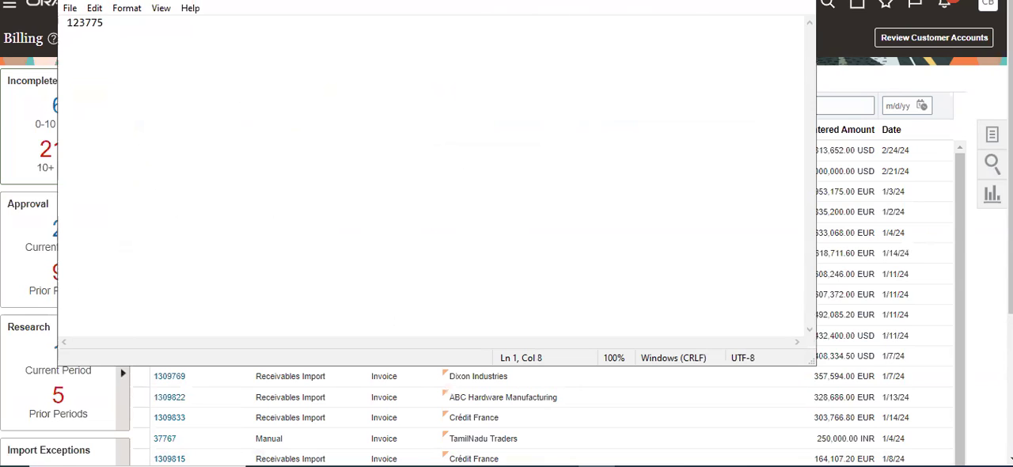
click(261, 80)
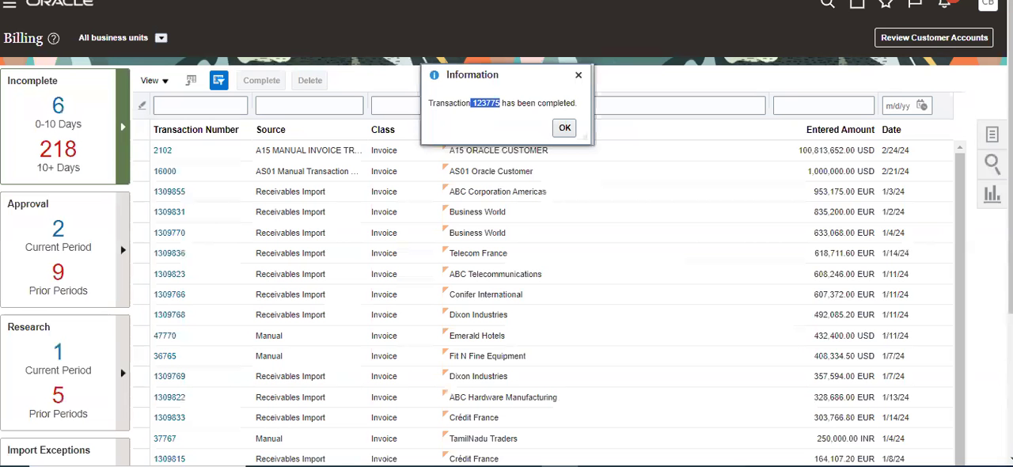
Dismiss the transaction-completed message and acknowledge the Page Expired notice.
click(565, 128)
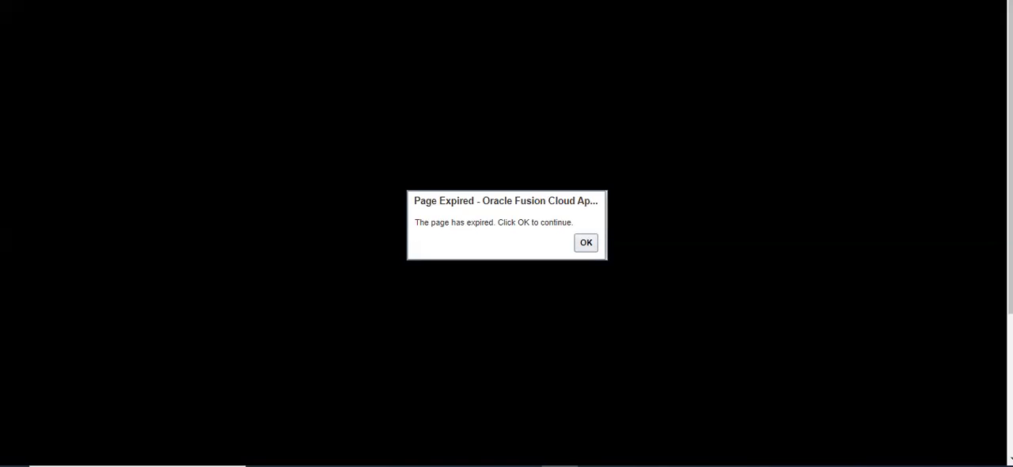
click(586, 242)
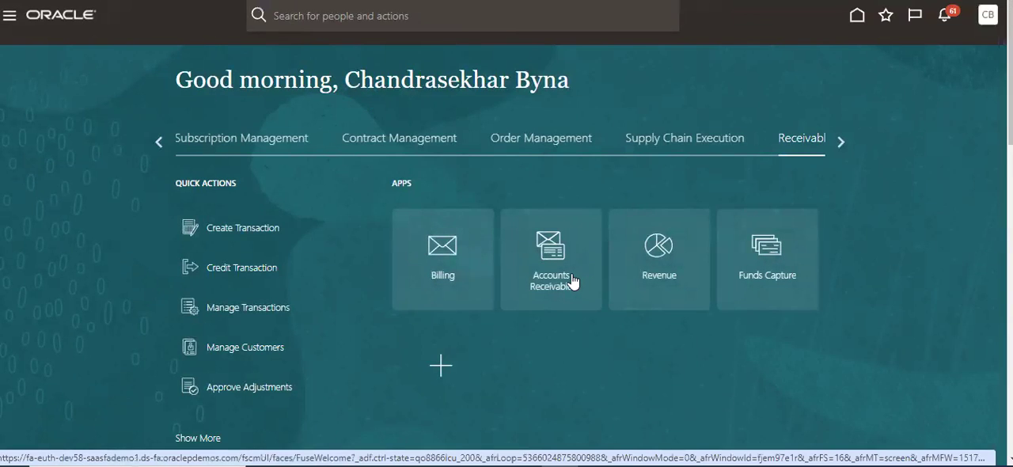
Enter the Accounts Receivable work area and start Create Receipt from its task list.
click(550, 259)
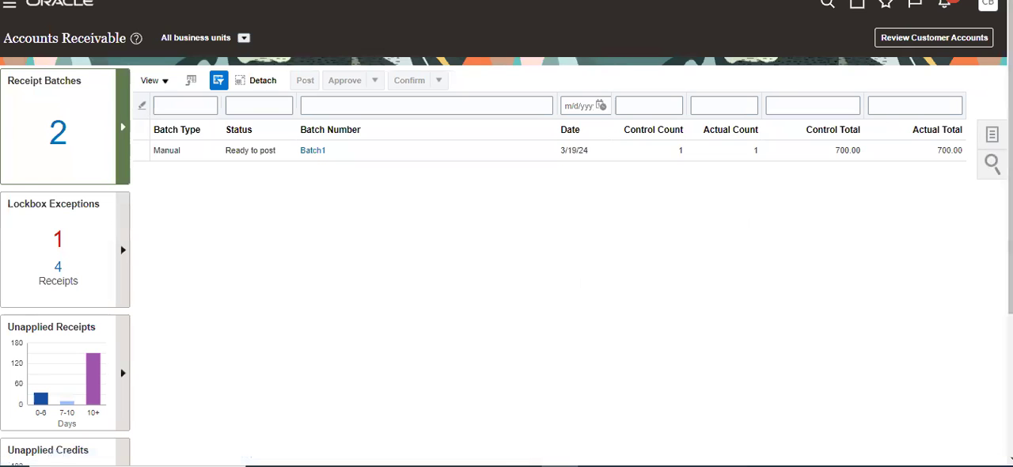
click(992, 135)
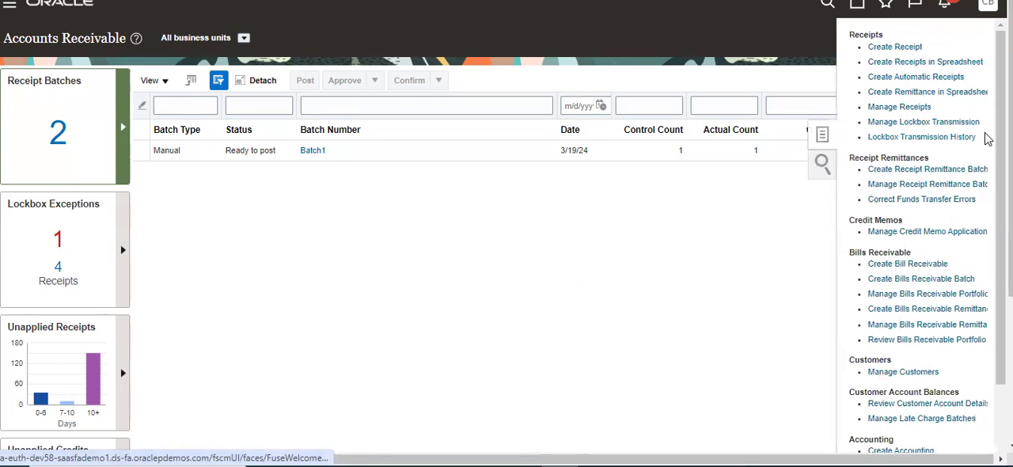
mouse_move(899, 107)
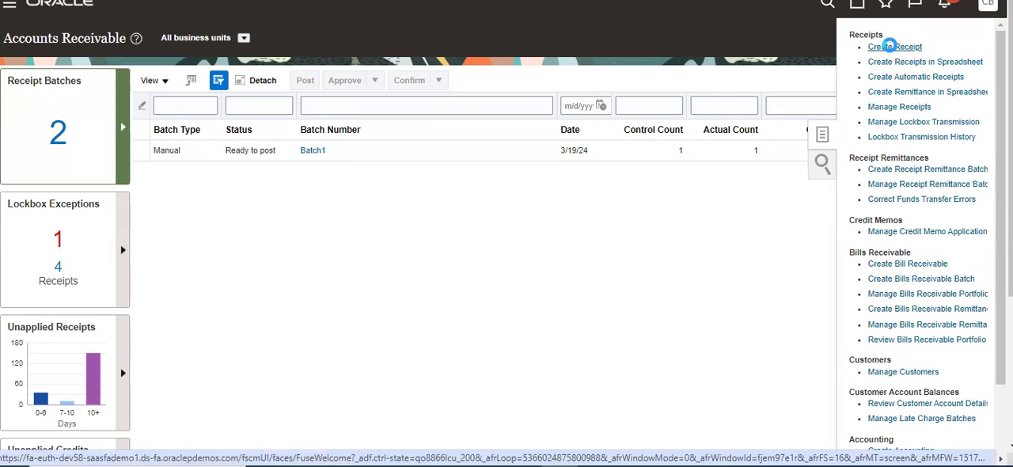
click(894, 46)
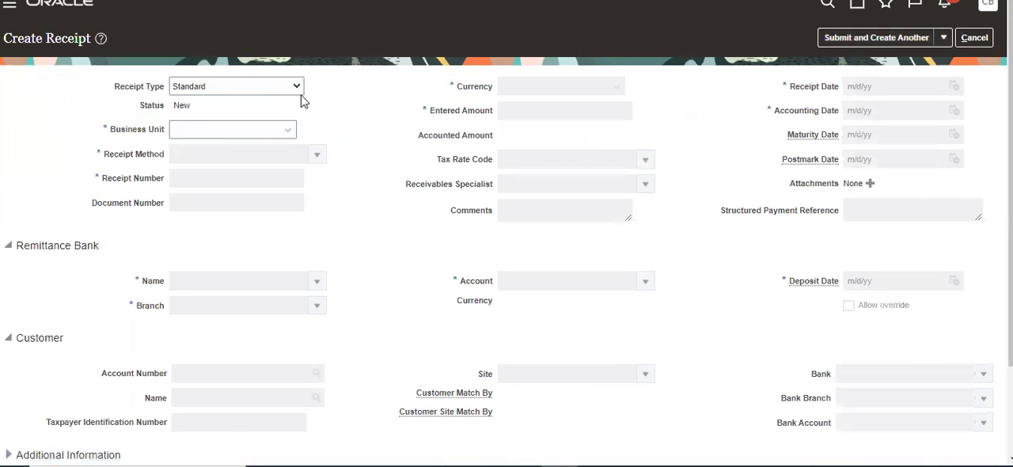
Set the receipt business unit to T Business Unit and receipt method to P Receipt Methods.
click(287, 129)
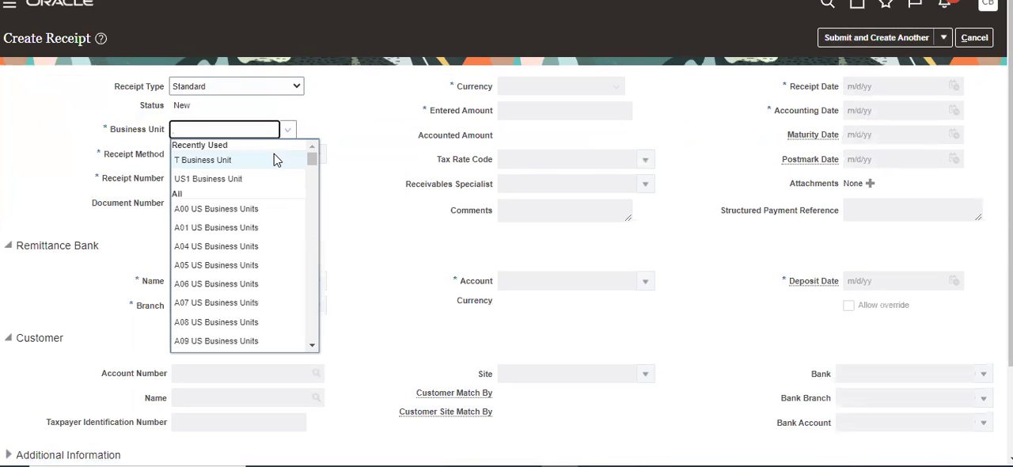
click(202, 159)
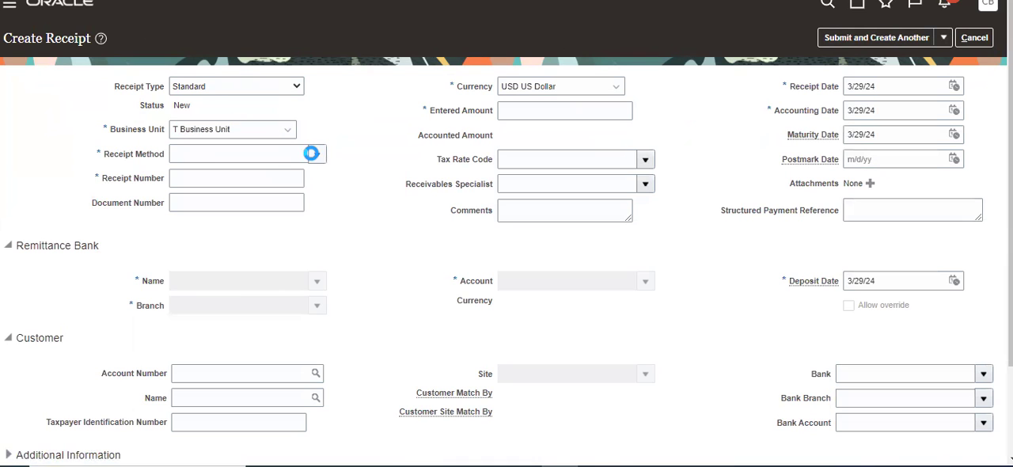
click(316, 154)
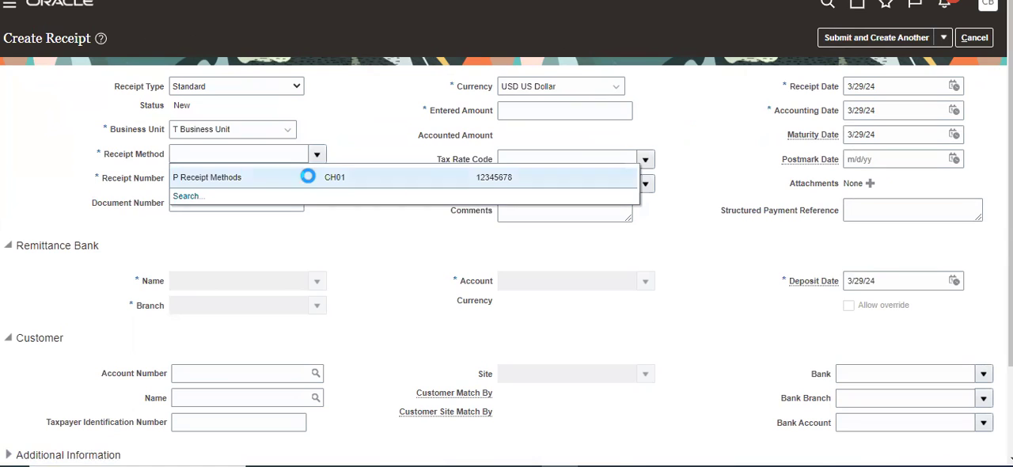
click(207, 176)
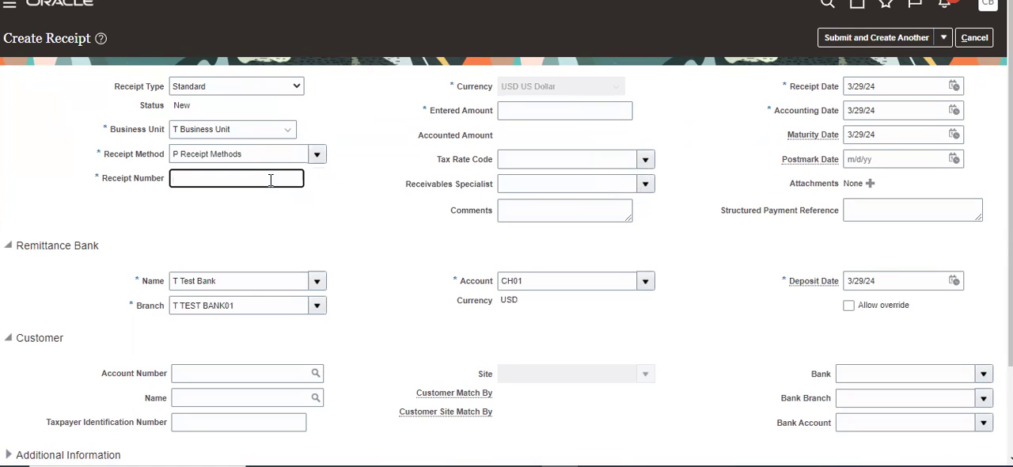
Enter receipt number WriteOff-1 and amount 5,000.00, then begin entering the customer.
text(P)
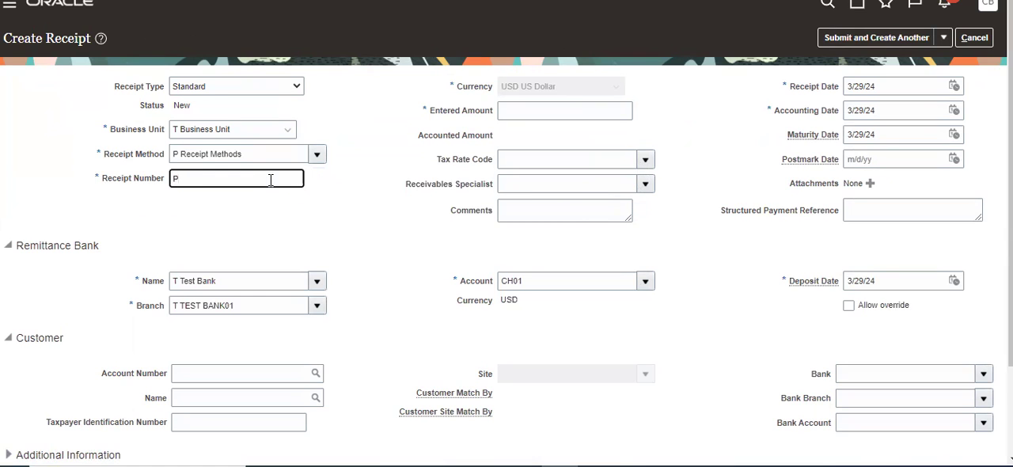
text(R)
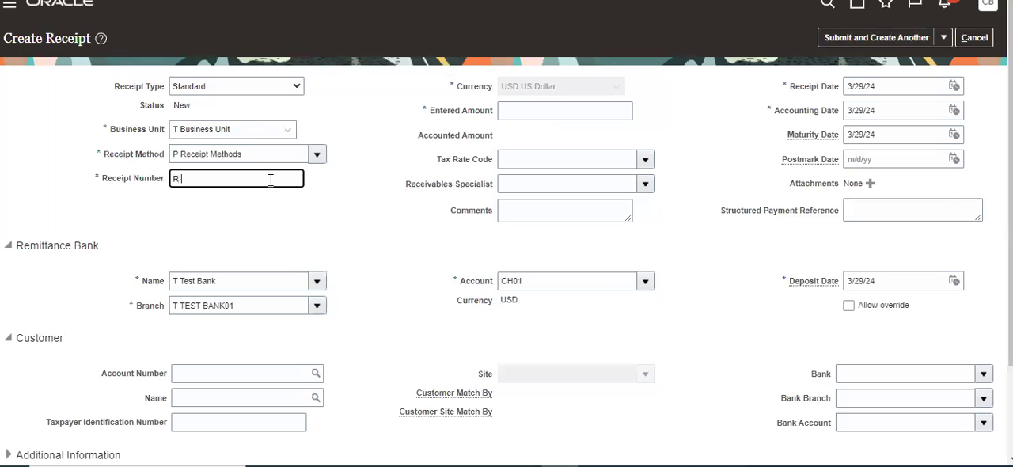
key(Backspace)
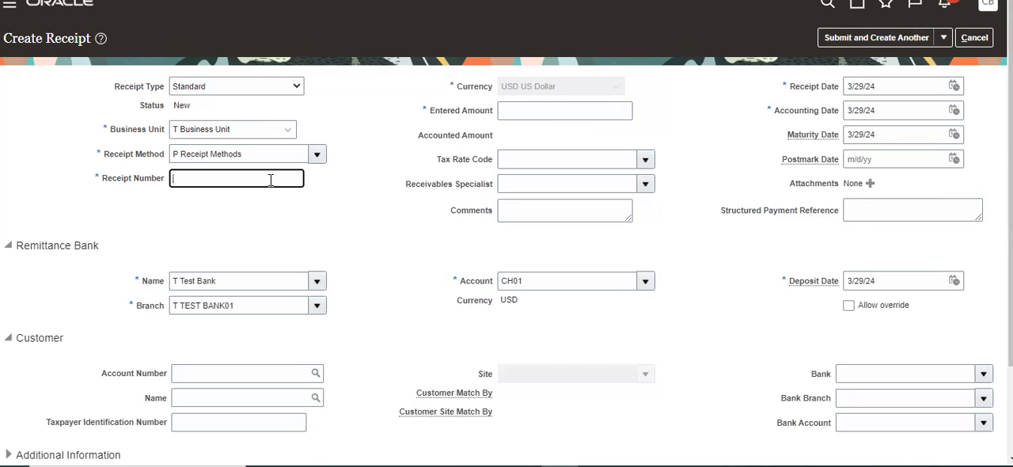
text(W)
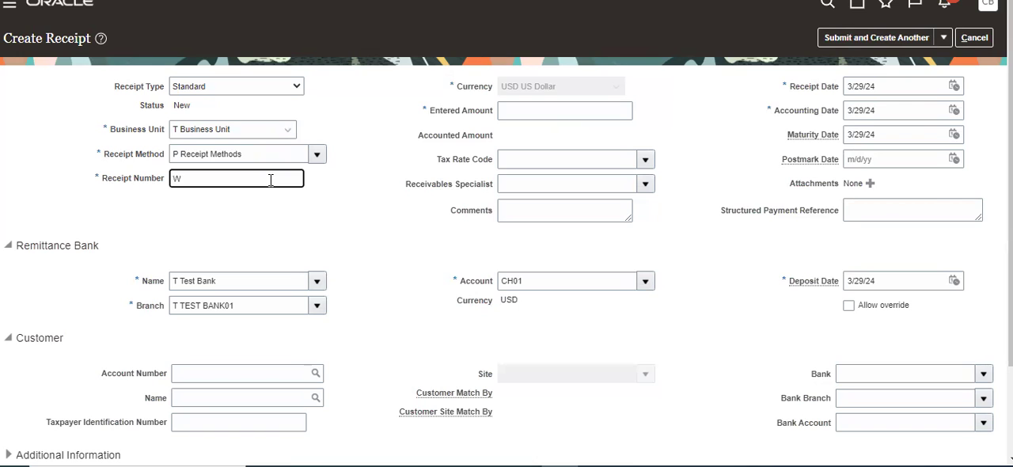
text(rit)
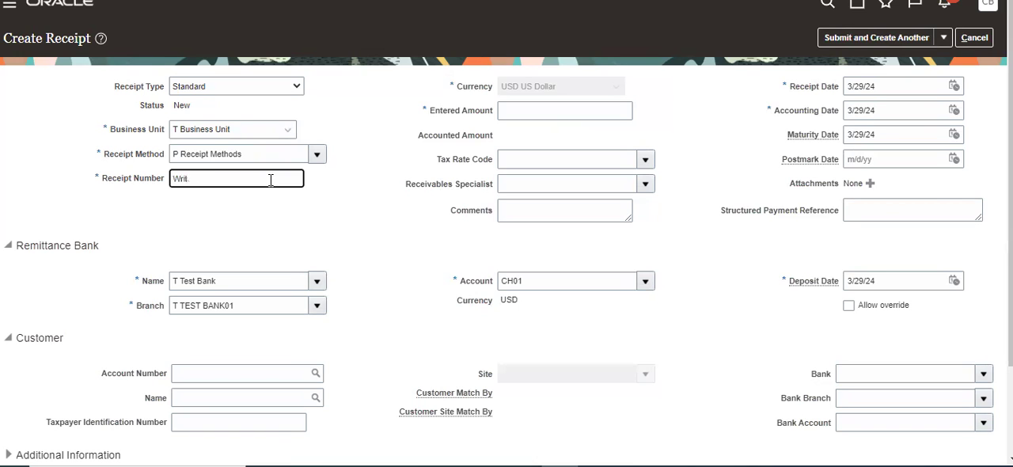
text(e)
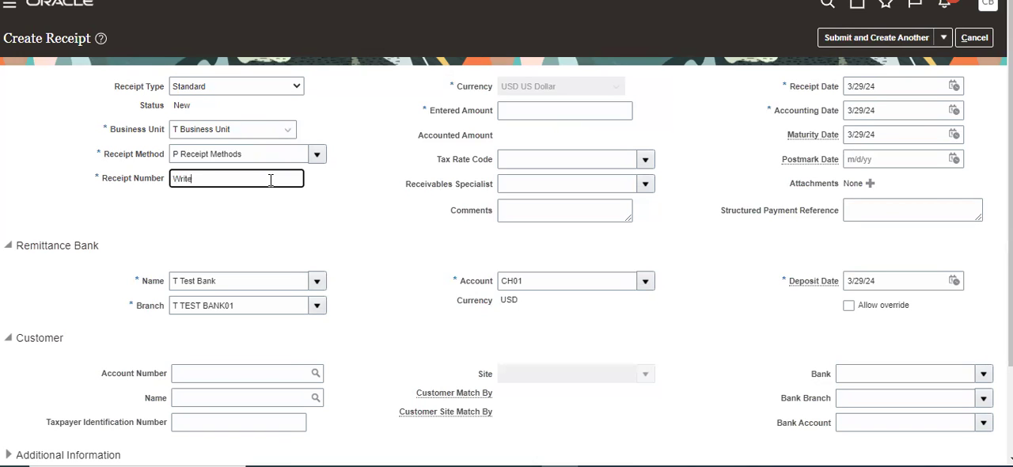
text(Off-1)
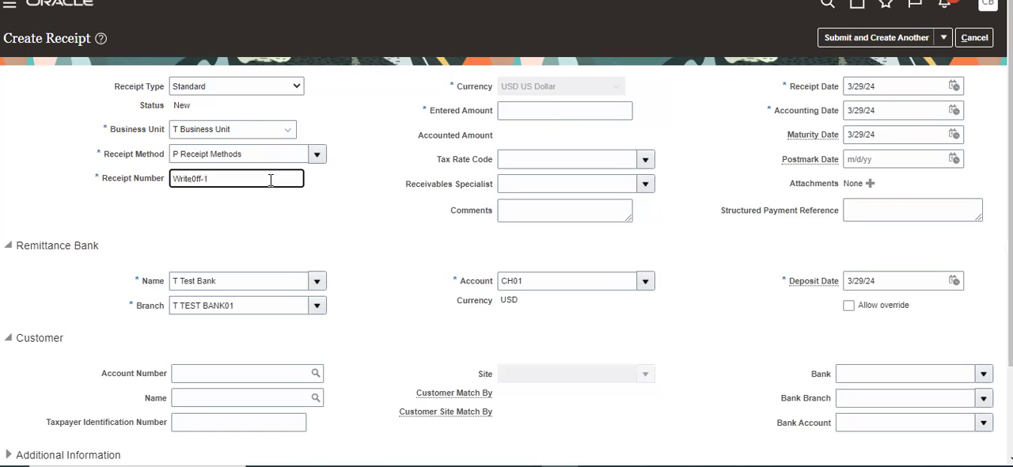
click(564, 110)
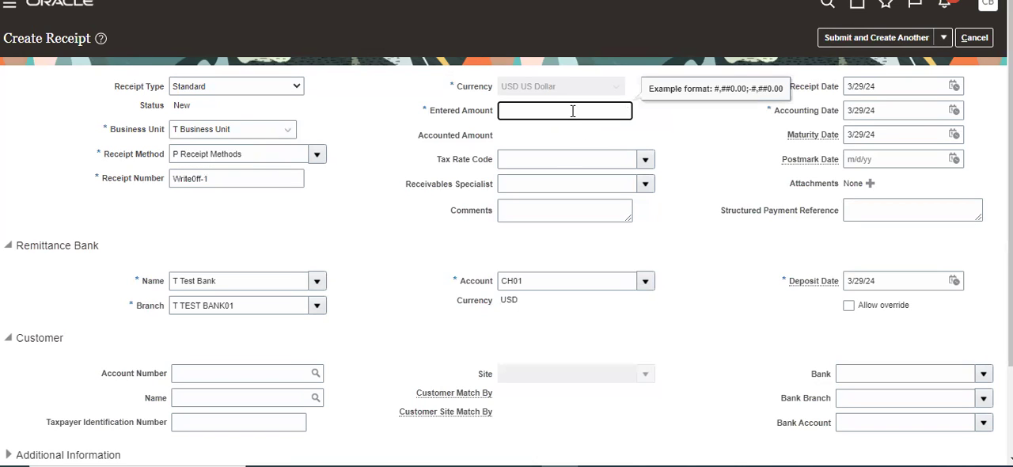
text(1)
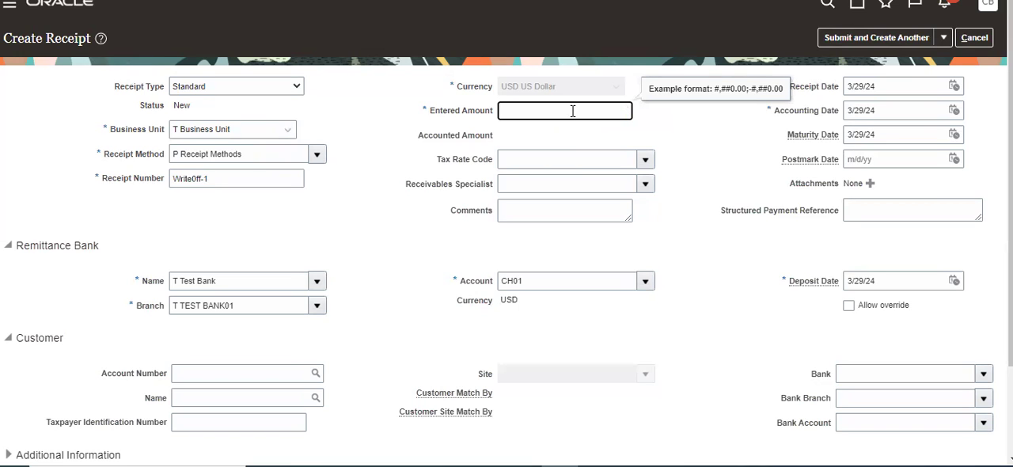
text(5,000.00)
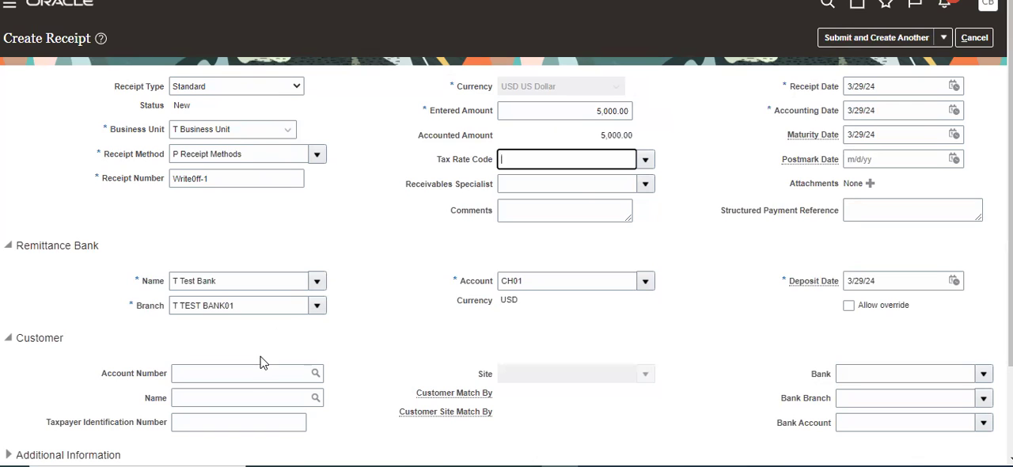
text(P Test)
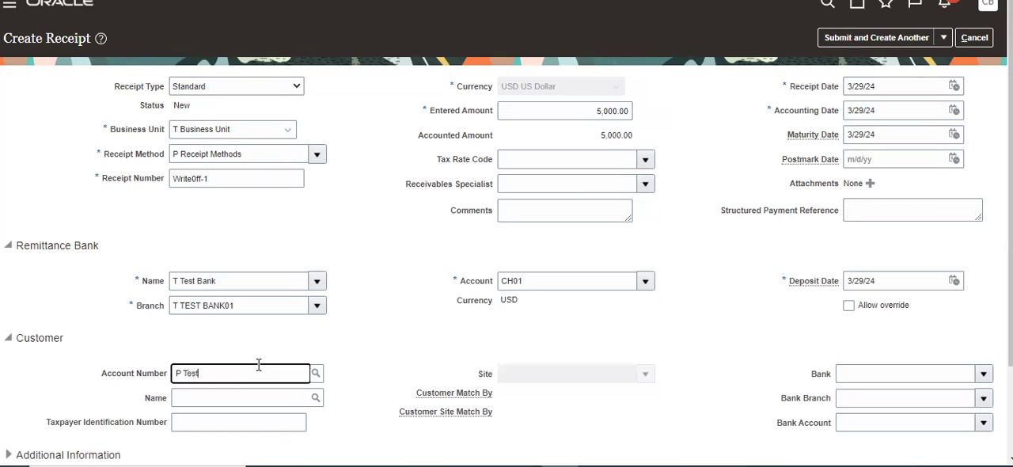
Search for and select customer P Test Customer, account 95130, site 86301.
click(316, 372)
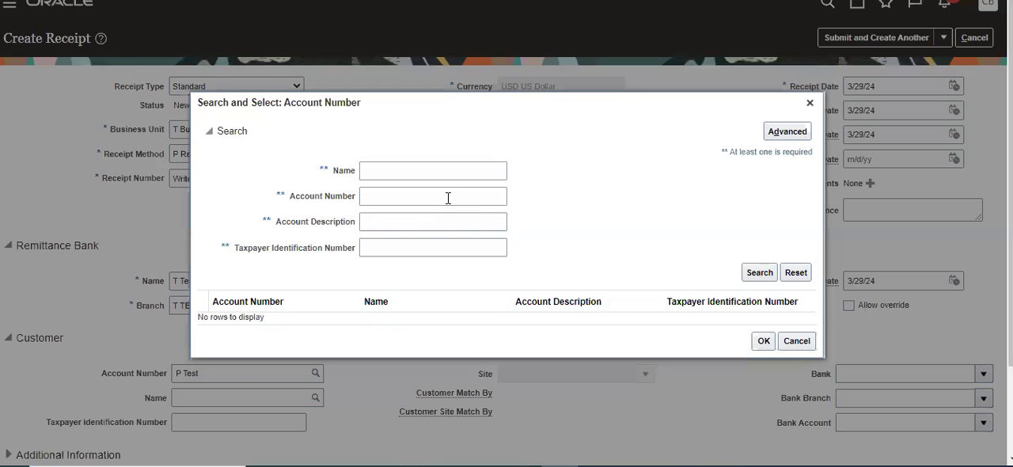
click(433, 170)
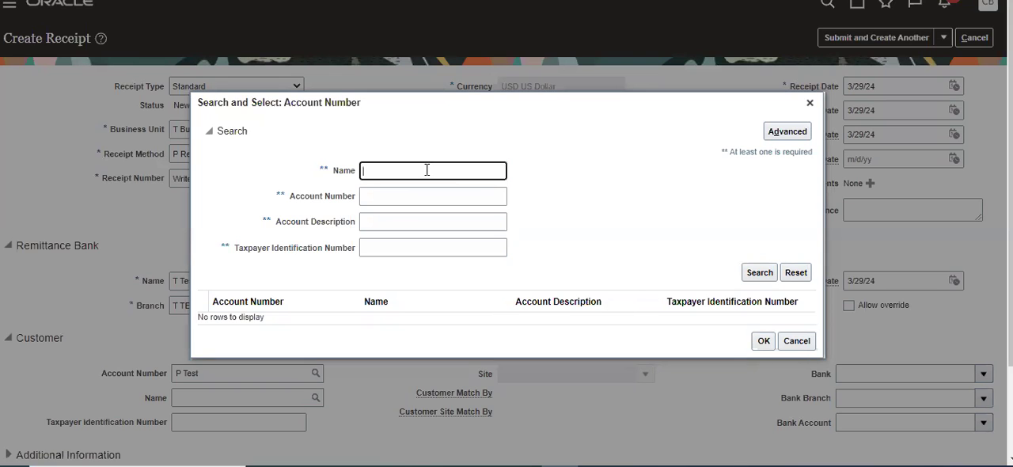
text(P%)
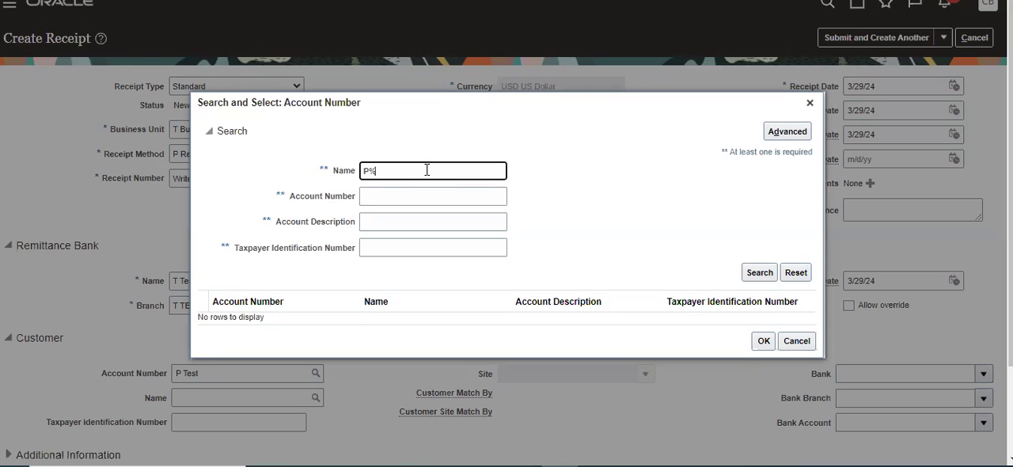
text(Test%)
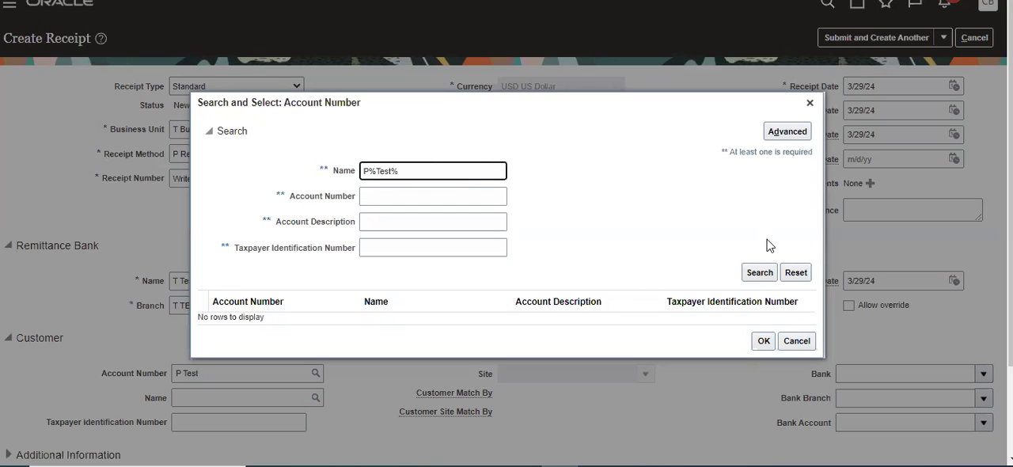
click(759, 272)
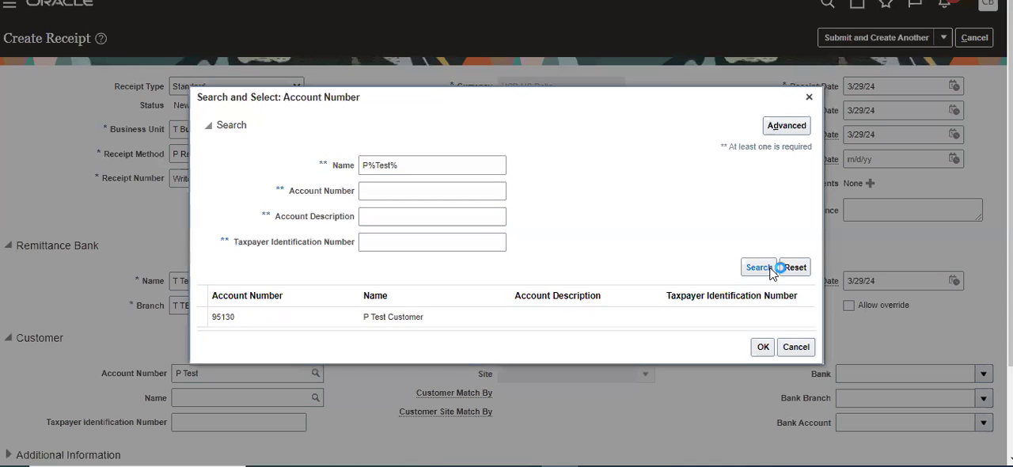
click(757, 267)
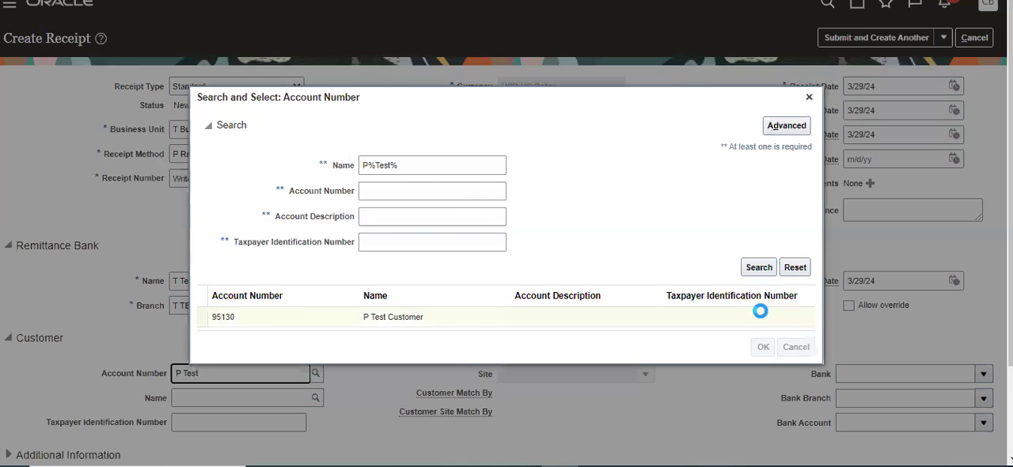
click(763, 346)
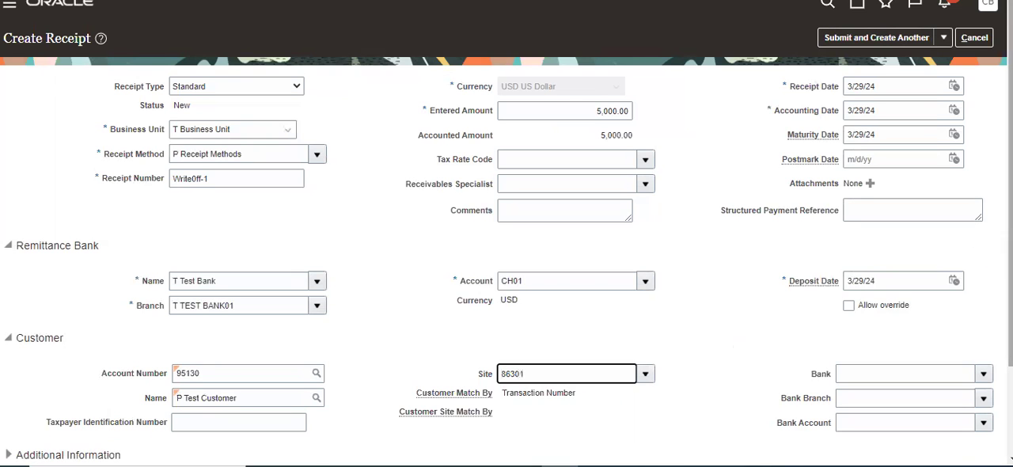
scroll(down, 3)
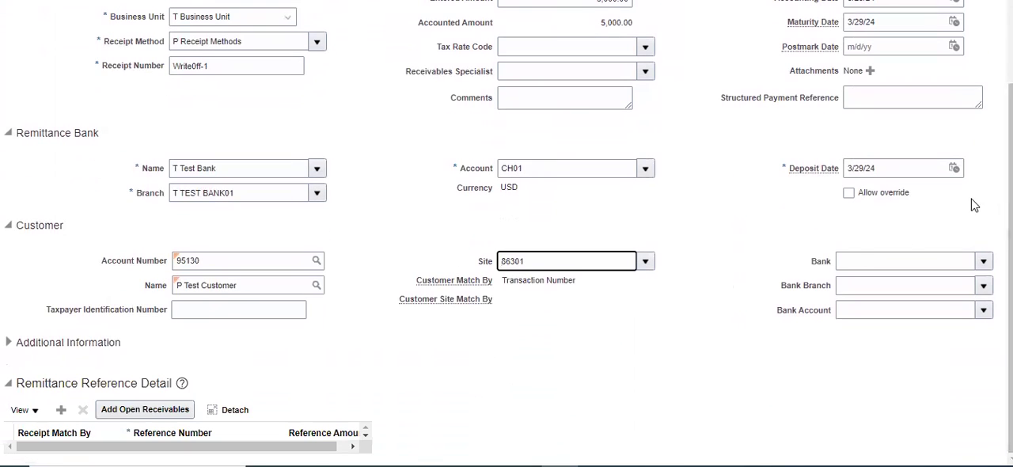
scroll(up, 3)
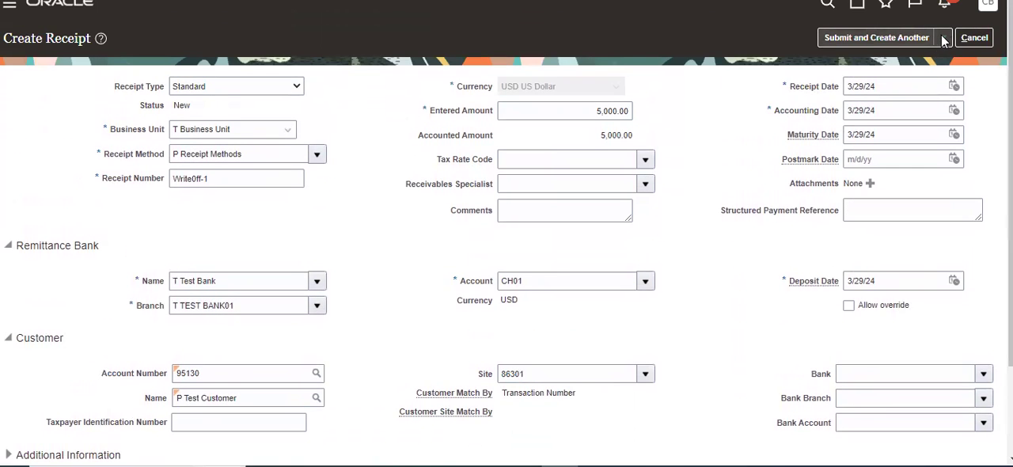
Submit receipt Writeoff-1 and add an application line referencing transaction 123775.
click(942, 37)
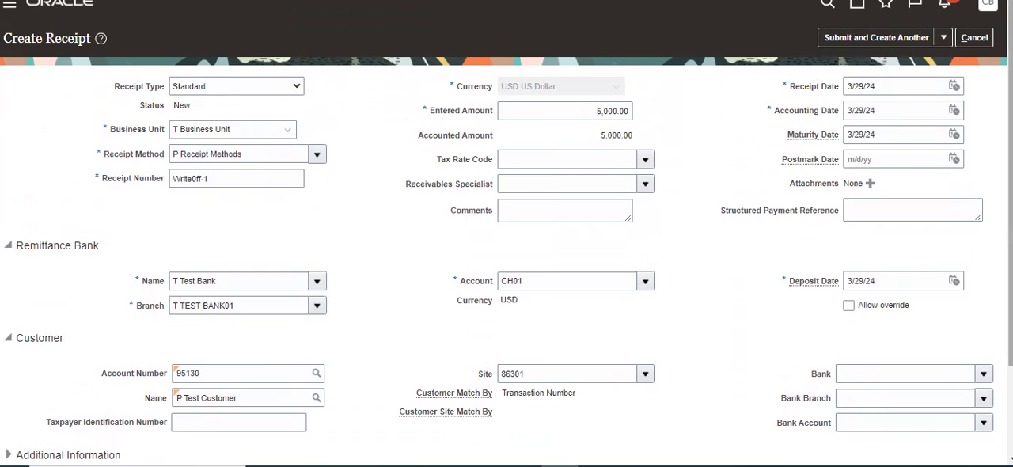
click(875, 37)
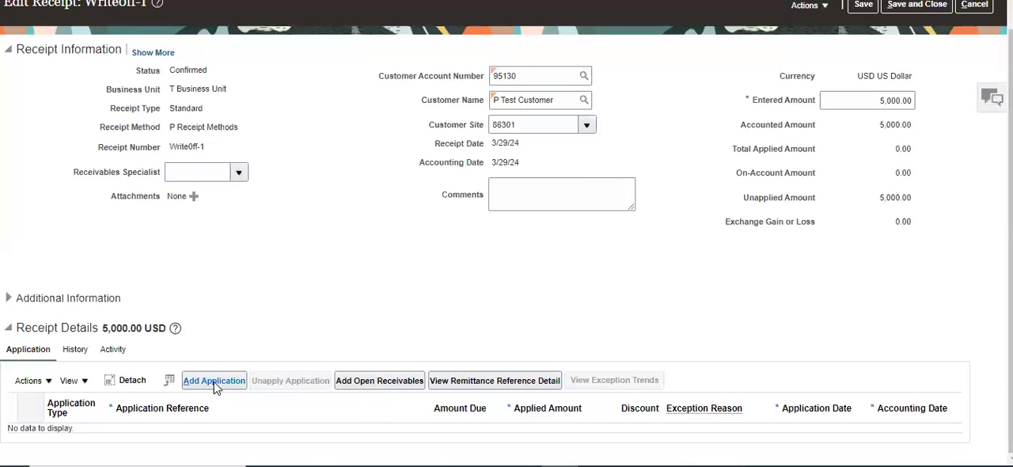
click(214, 380)
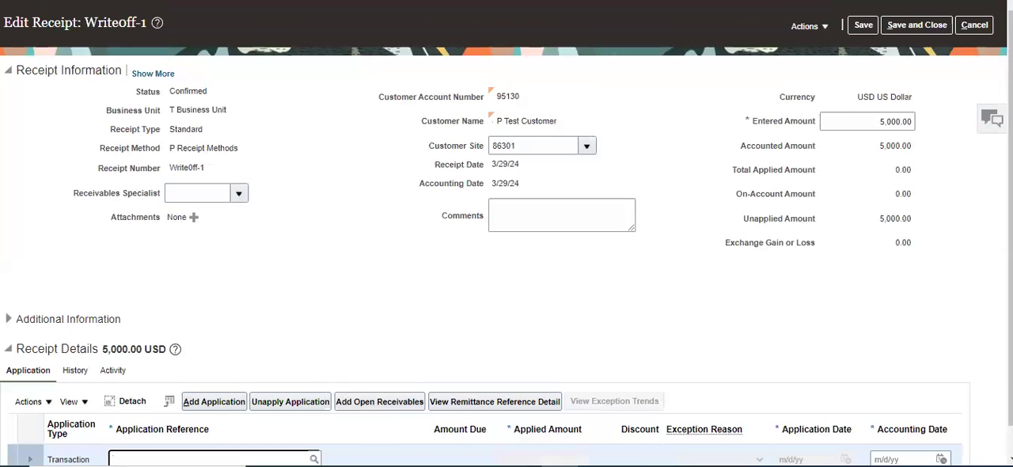
text(123775)
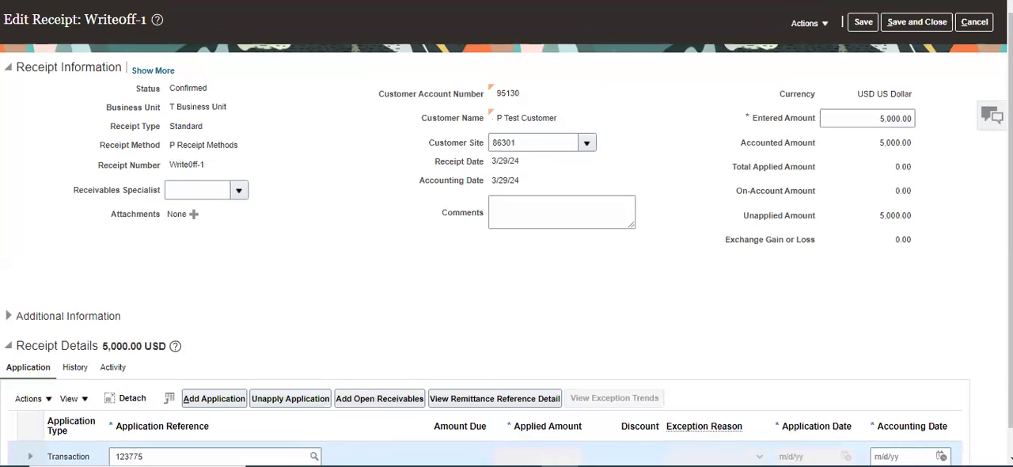
Search for transaction 123775 and apply 1,440.00 of the receipt to it.
click(314, 456)
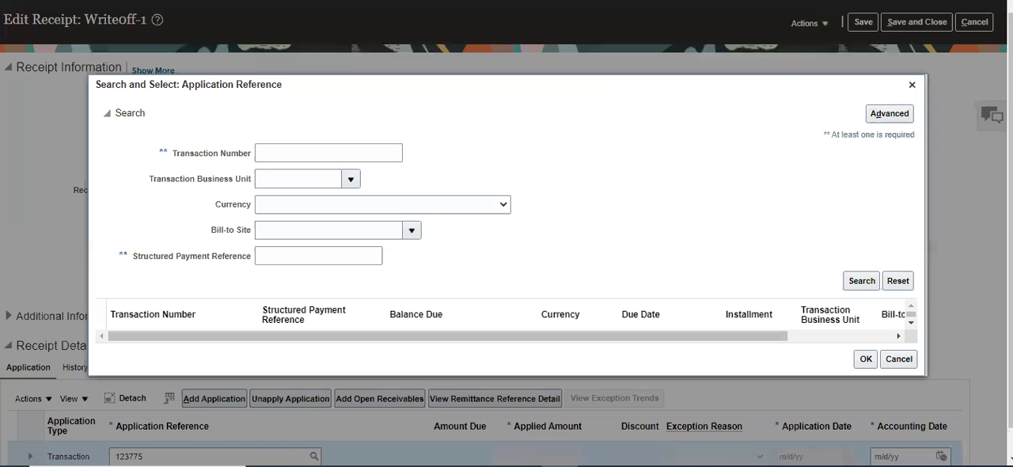
click(328, 153)
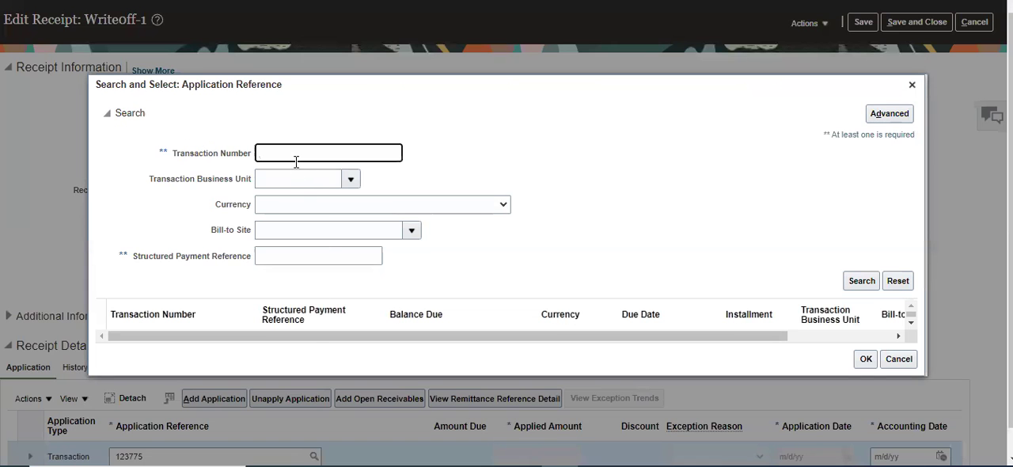
text(123775)
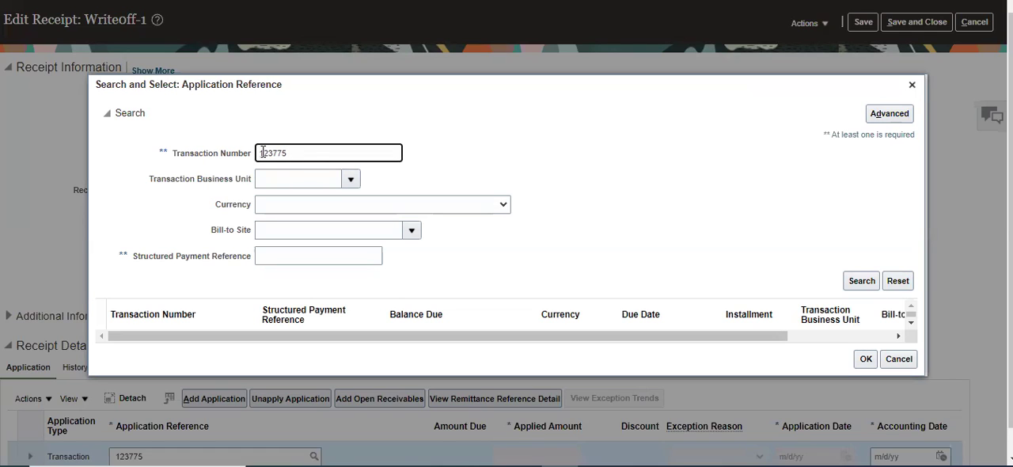
click(860, 280)
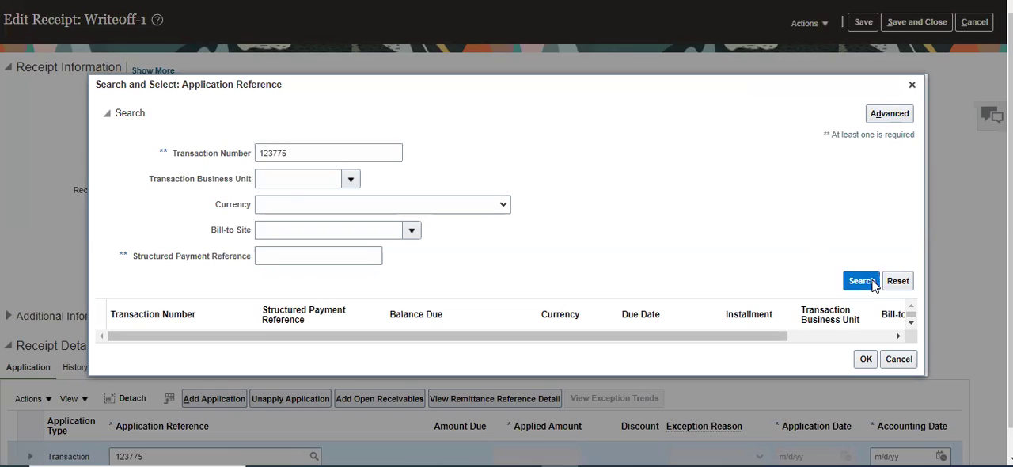
click(861, 281)
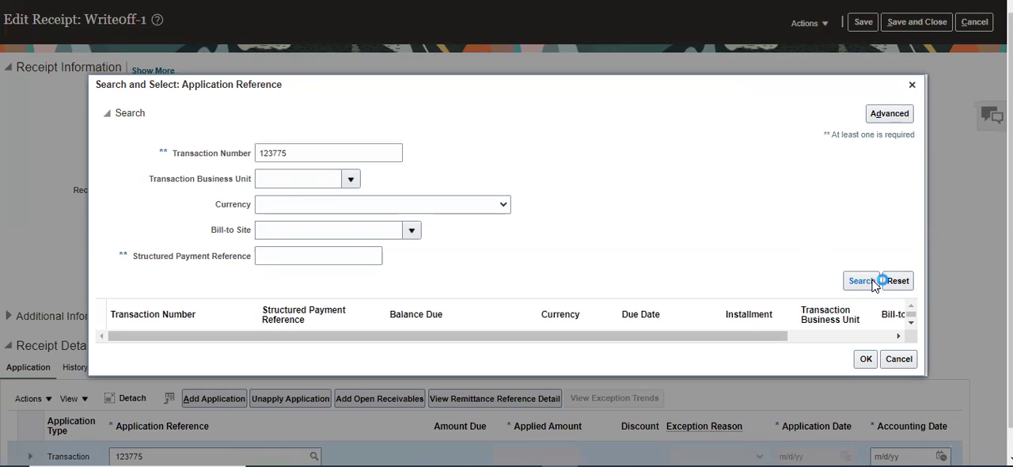
click(861, 281)
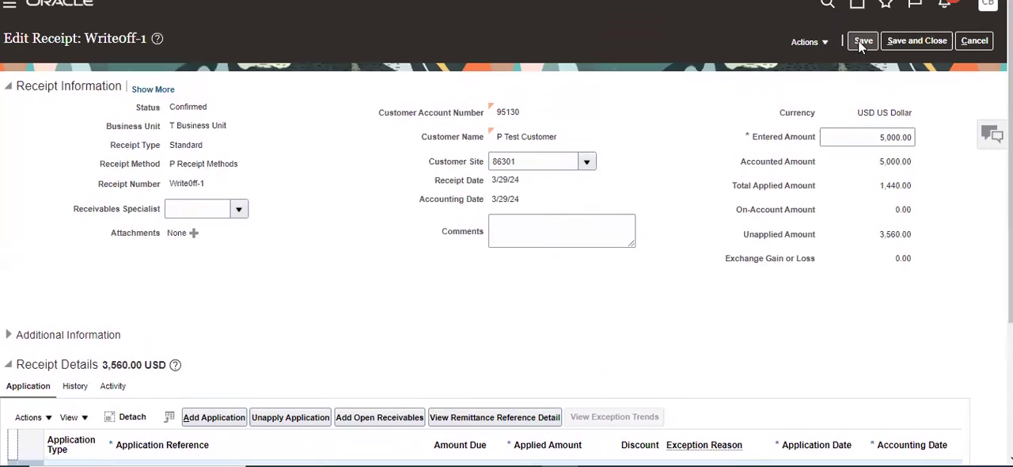
Save the 1,440.00 application to 123775 and bring up the receipt's actions.
click(862, 40)
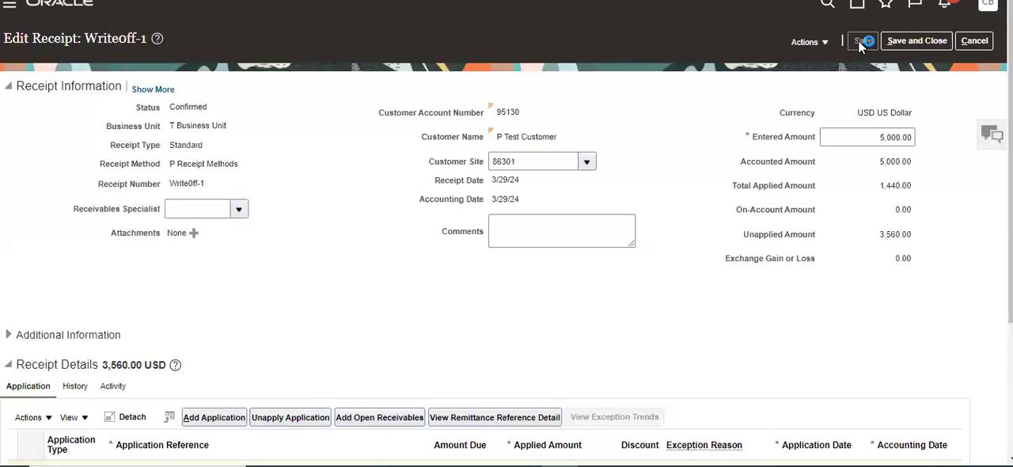
click(862, 41)
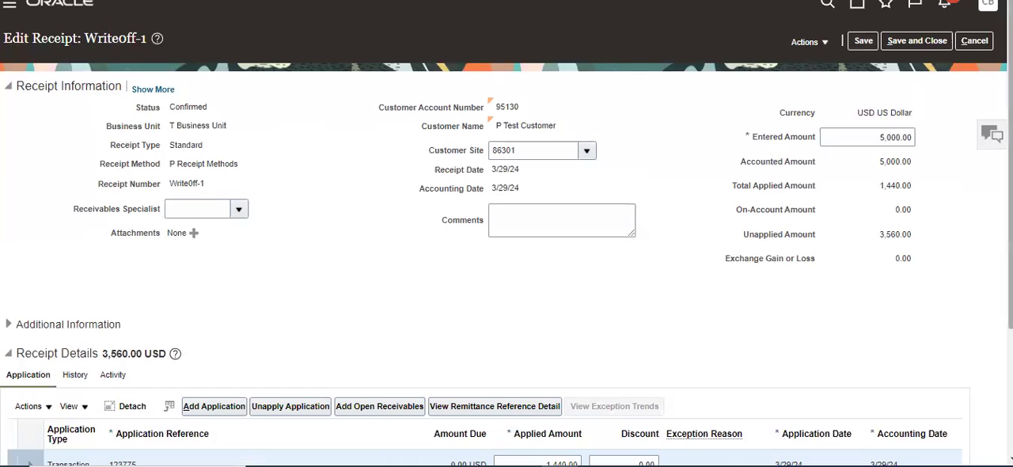
scroll(down, 3)
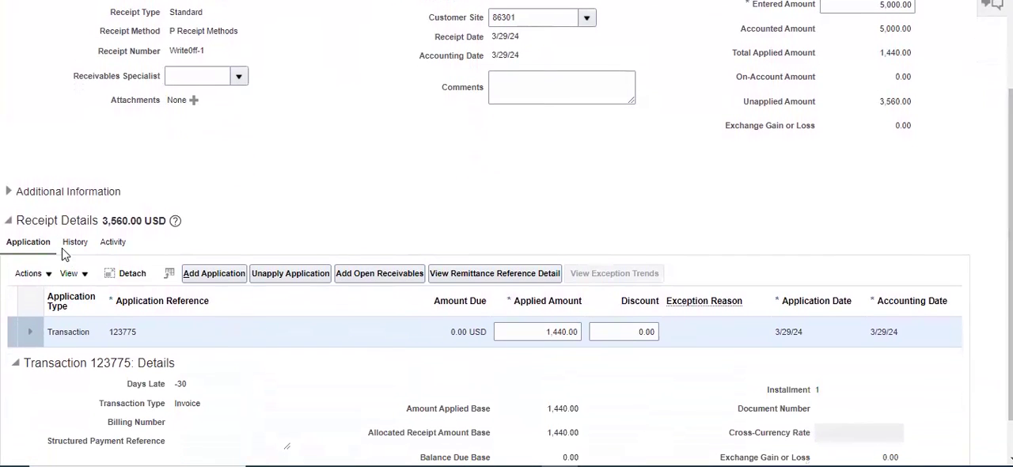
click(32, 273)
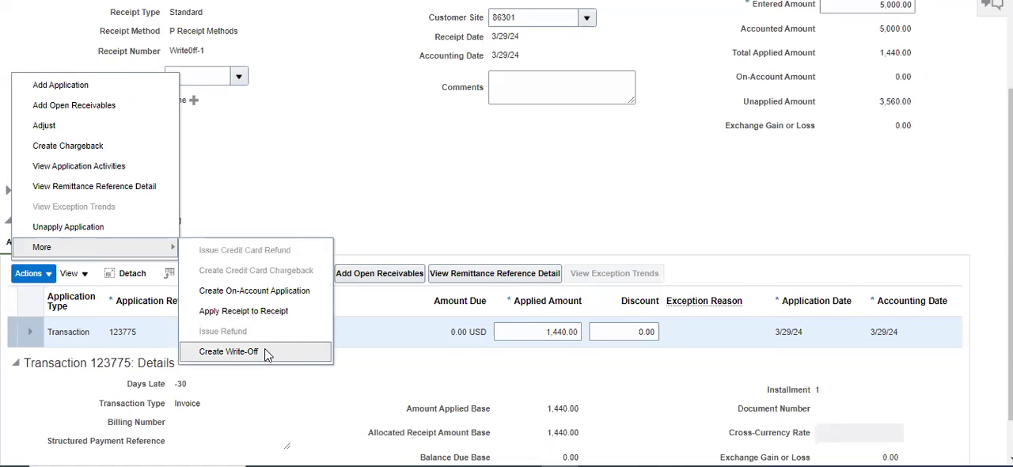
Create a 3,560.00 write-off with the T Write Off activity and save Receipt Writeoff-1.
click(229, 352)
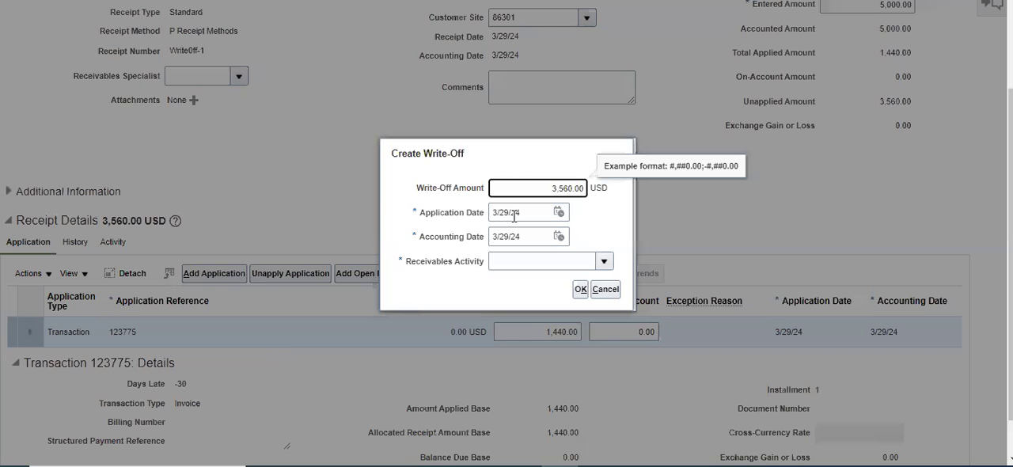
mouse_move(617, 261)
text(T Write Off)
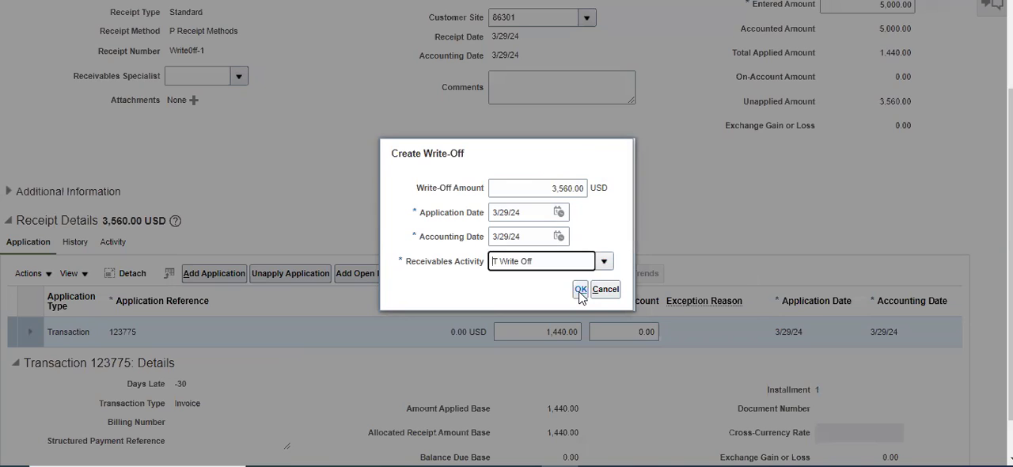
click(580, 289)
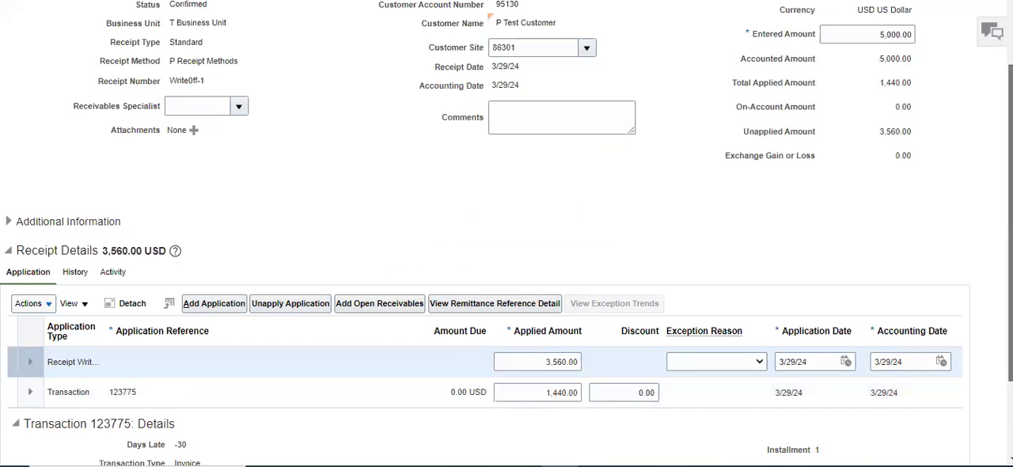
scroll(up, 3)
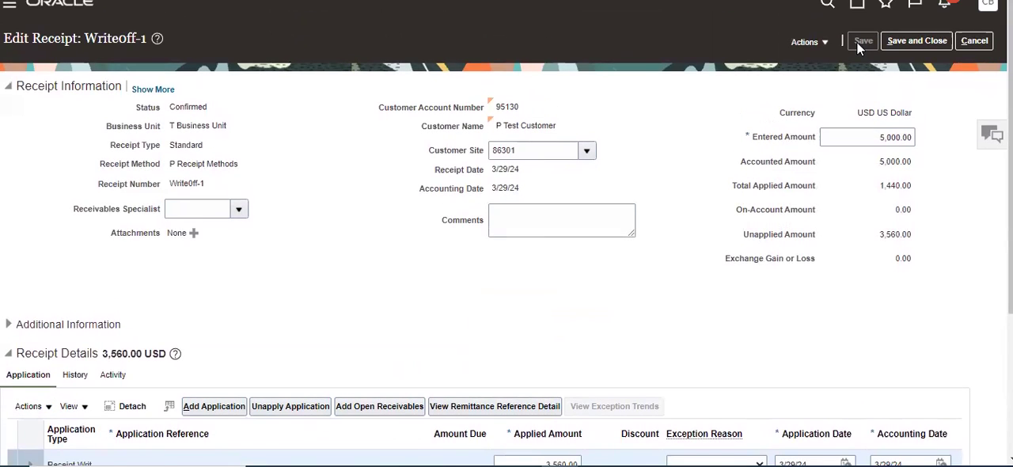
click(863, 40)
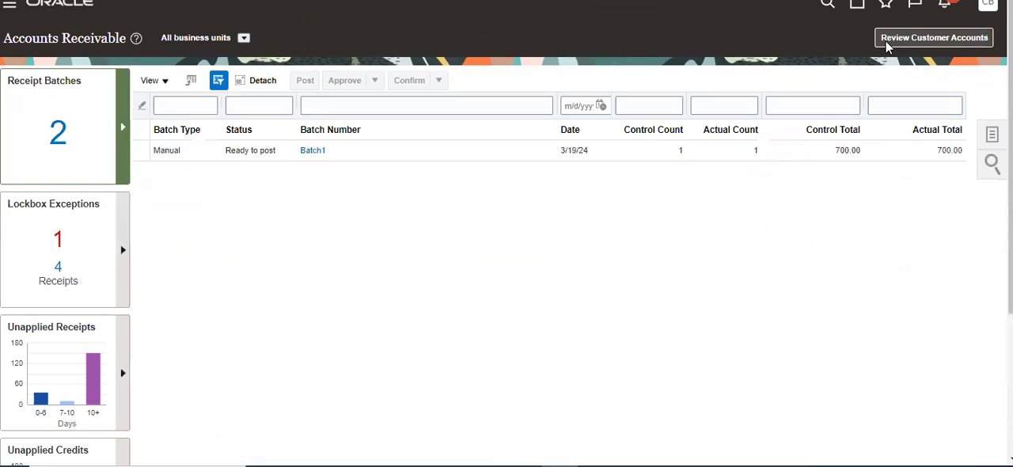
mouse_move(992, 135)
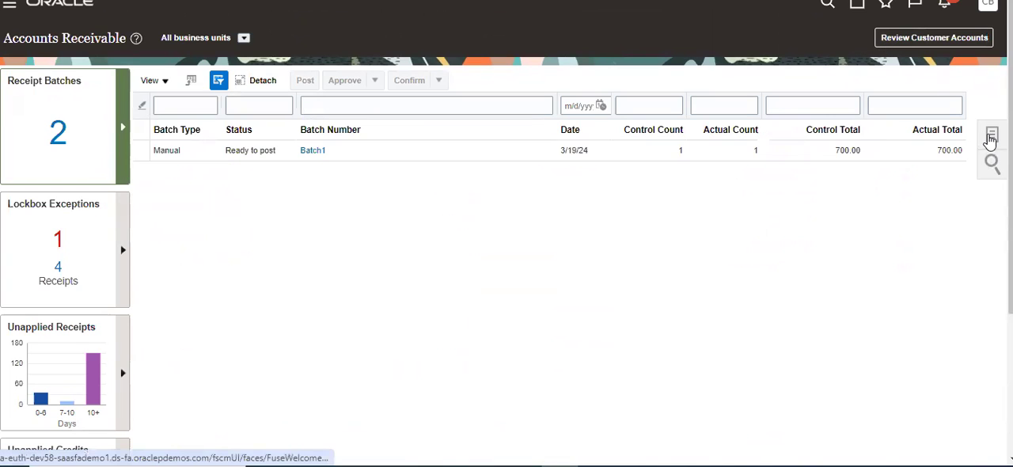
Open and close the receivables Tasks panel, then go to Setup and Maintenance.
click(992, 136)
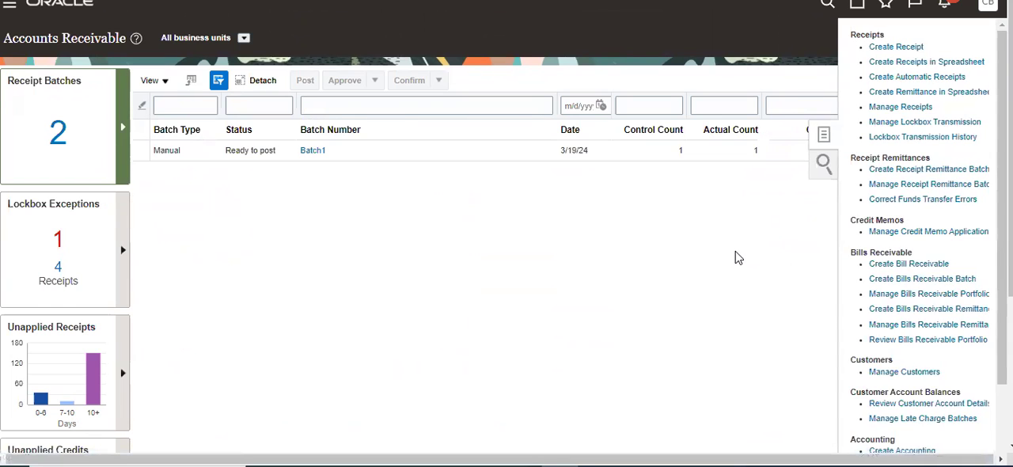
click(736, 257)
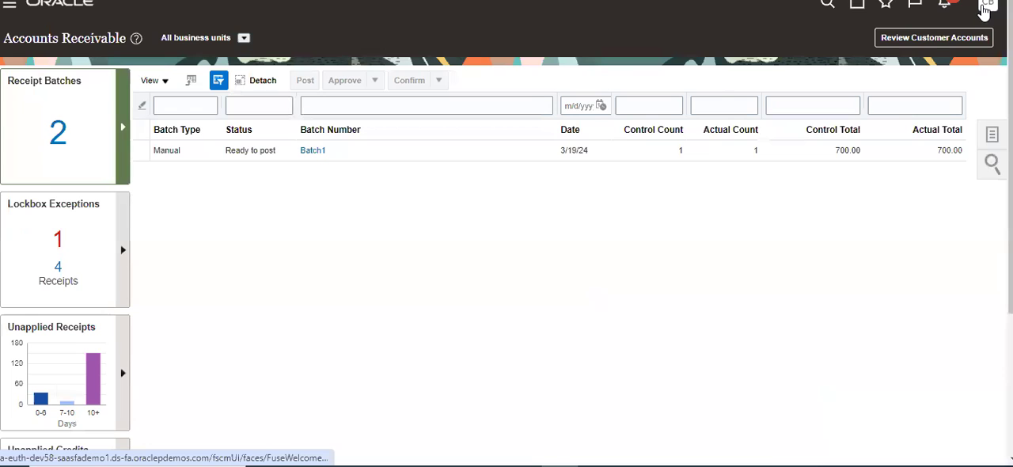
click(987, 5)
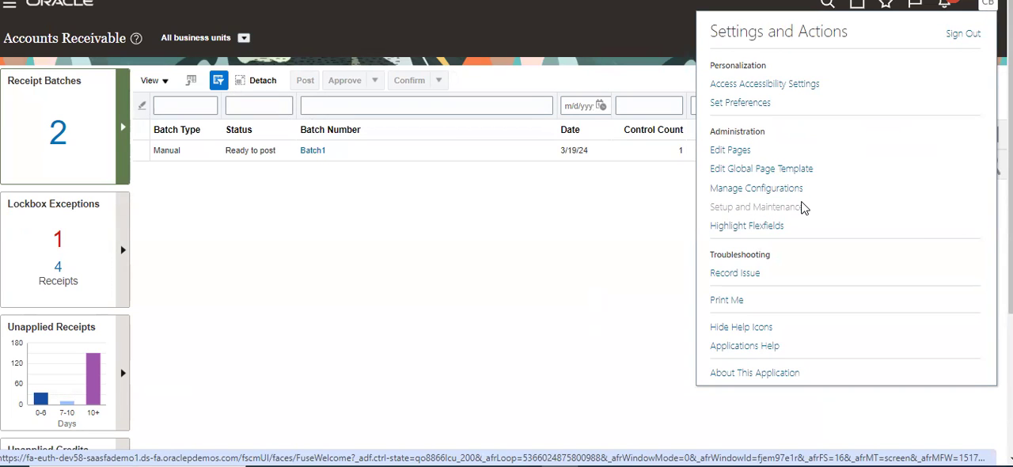
click(754, 207)
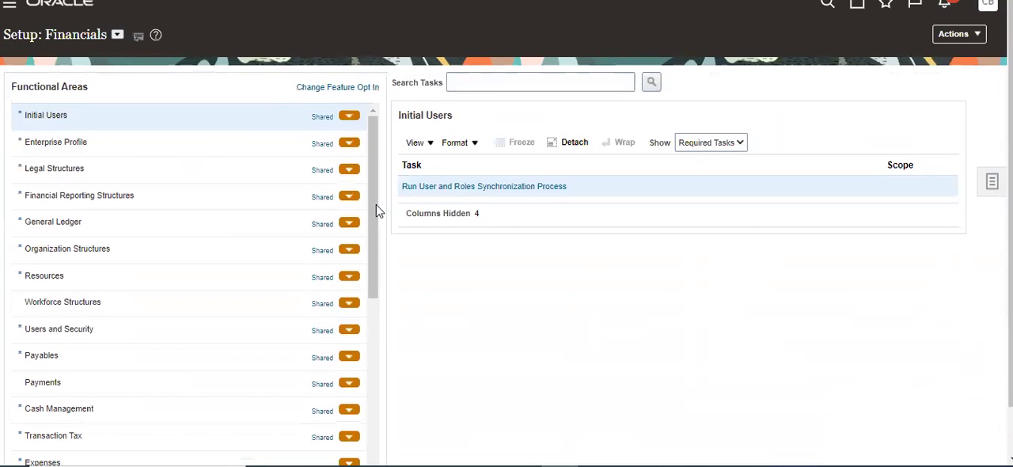
Open Manage Receivables Activities from the Receivables functional area's tasks.
scroll(down, 3)
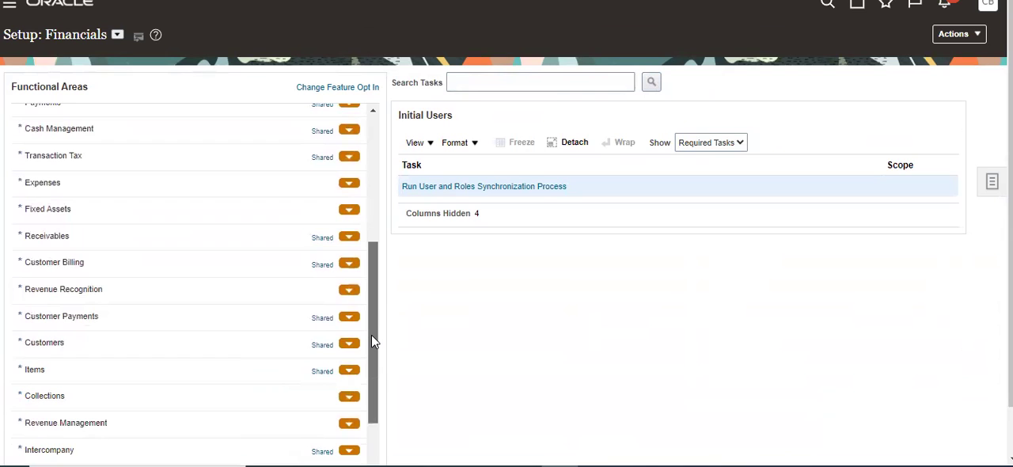
scroll(down, 3)
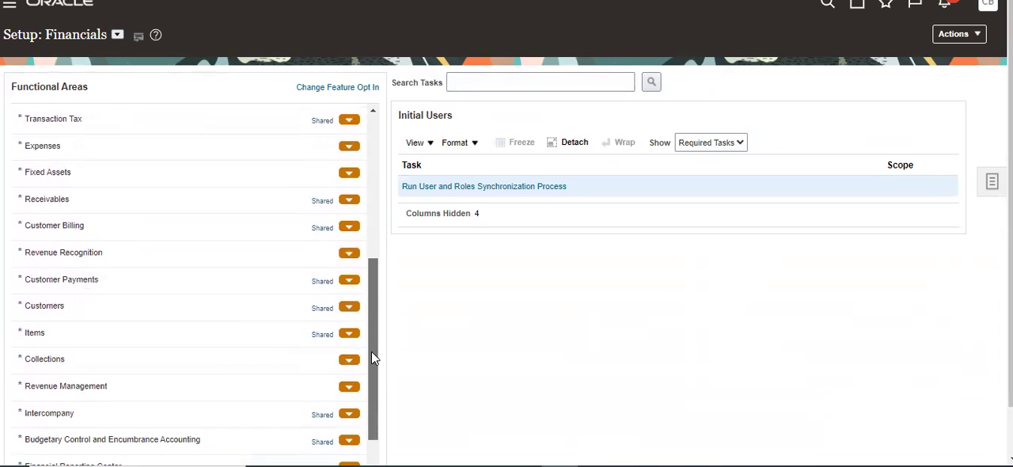
scroll(up, 3)
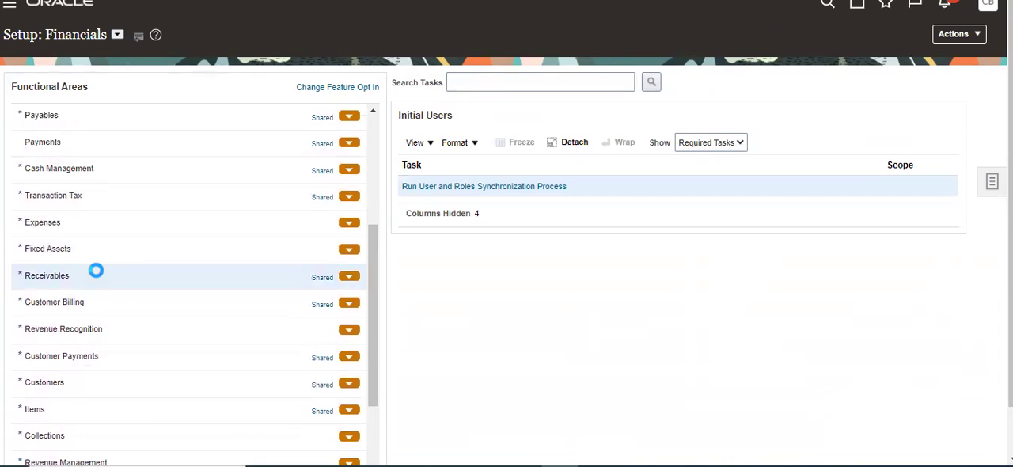
click(46, 274)
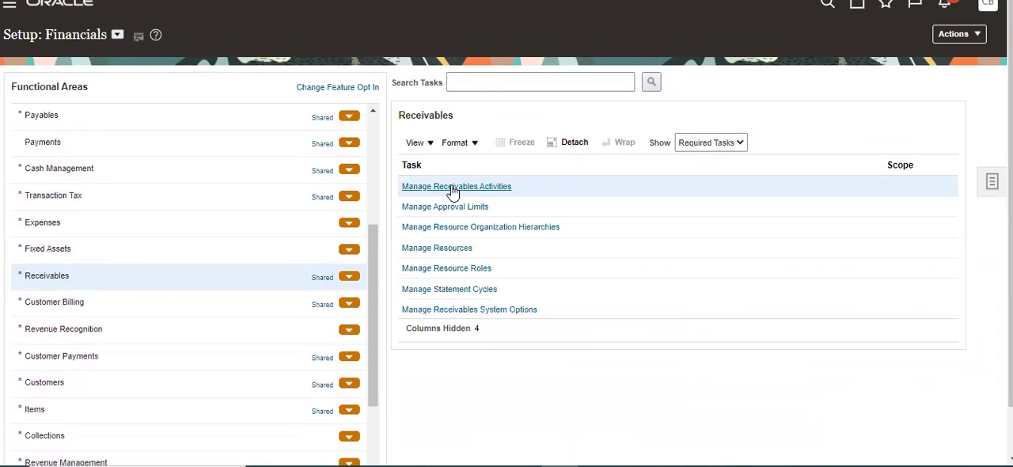
click(456, 186)
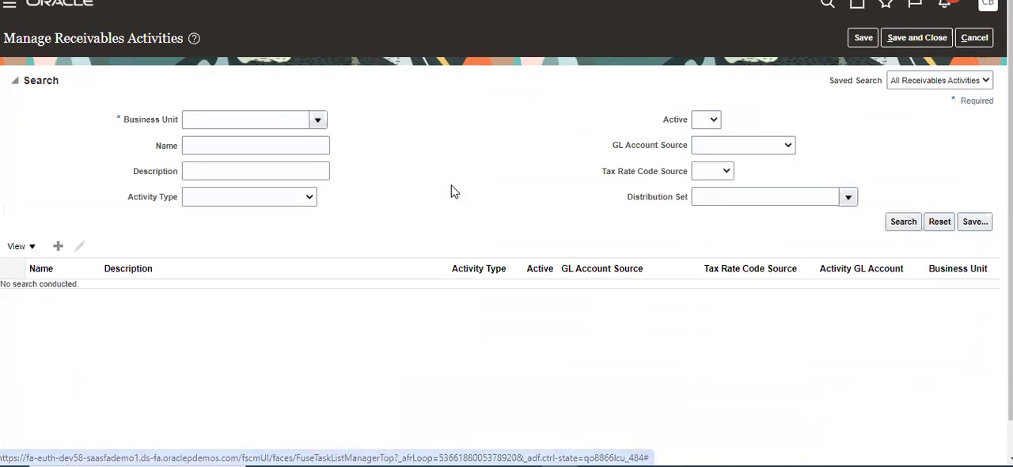
mouse_move(304, 89)
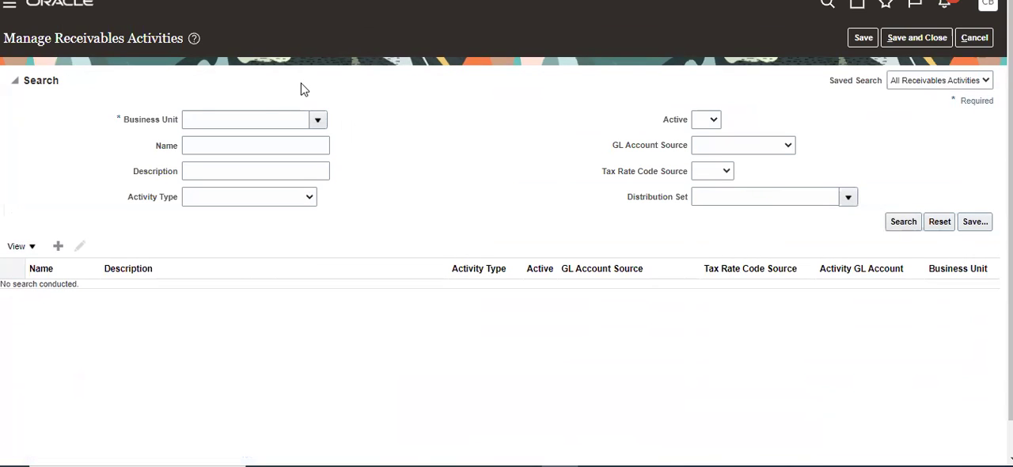
Choose T Business Unit through an advanced search for names starting with T.
click(318, 120)
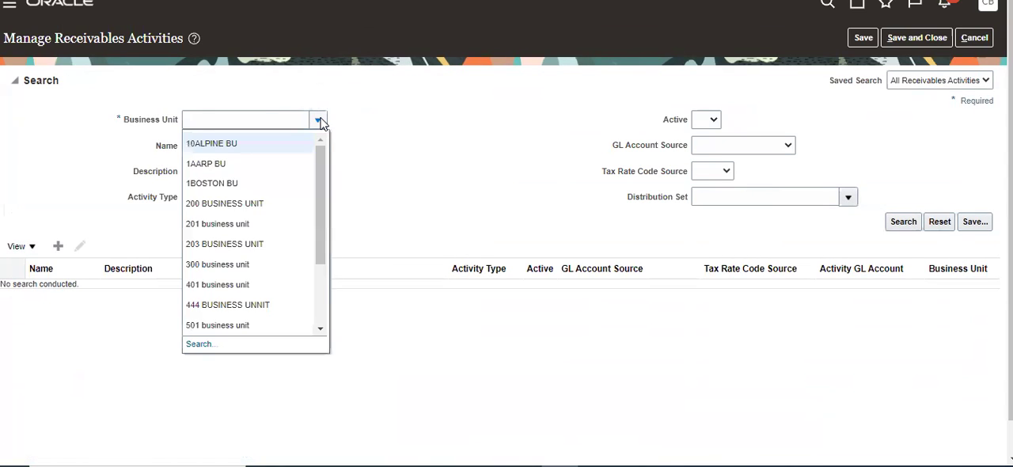
click(200, 344)
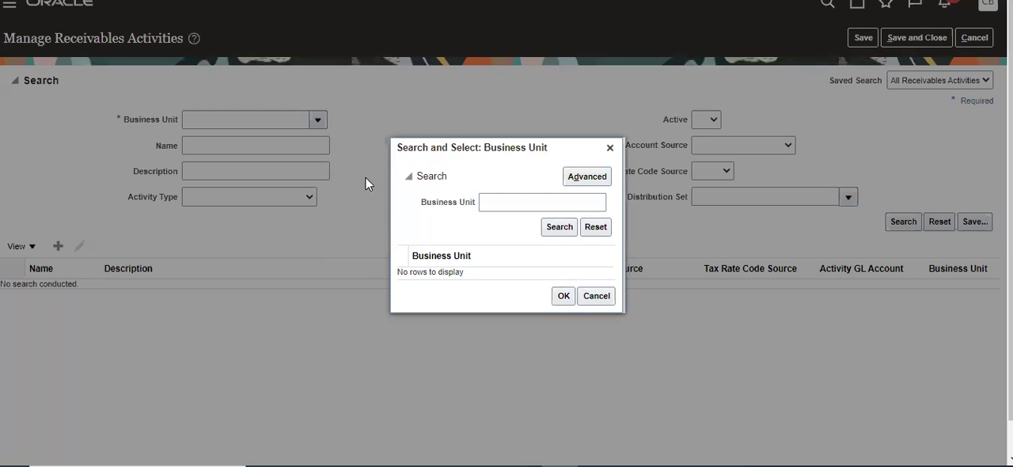
click(542, 202)
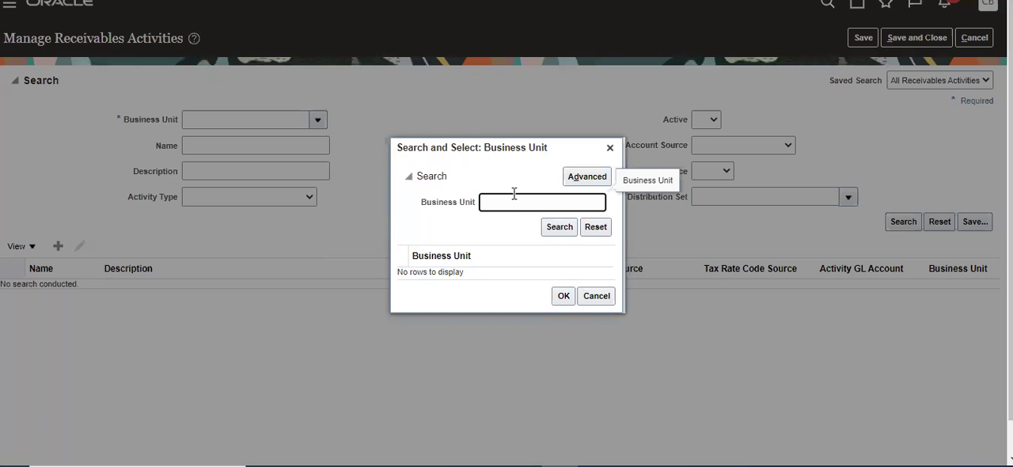
text(T)
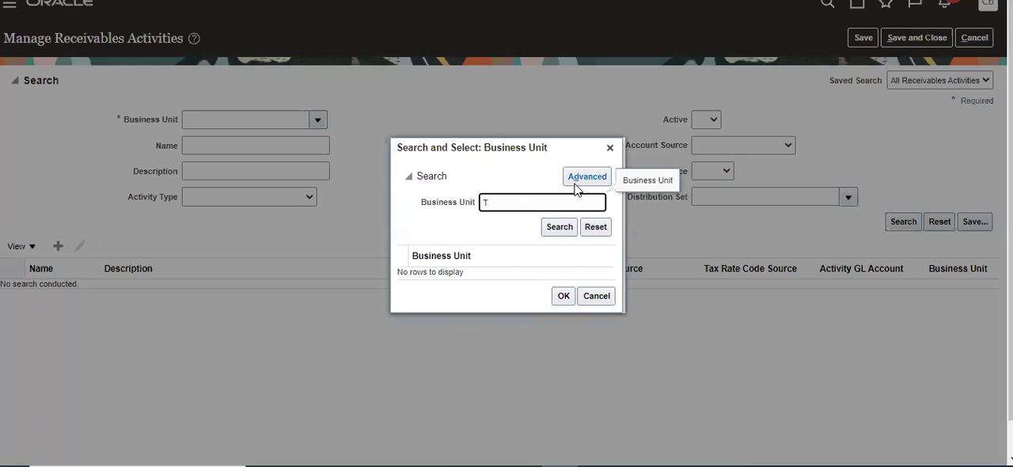
click(586, 176)
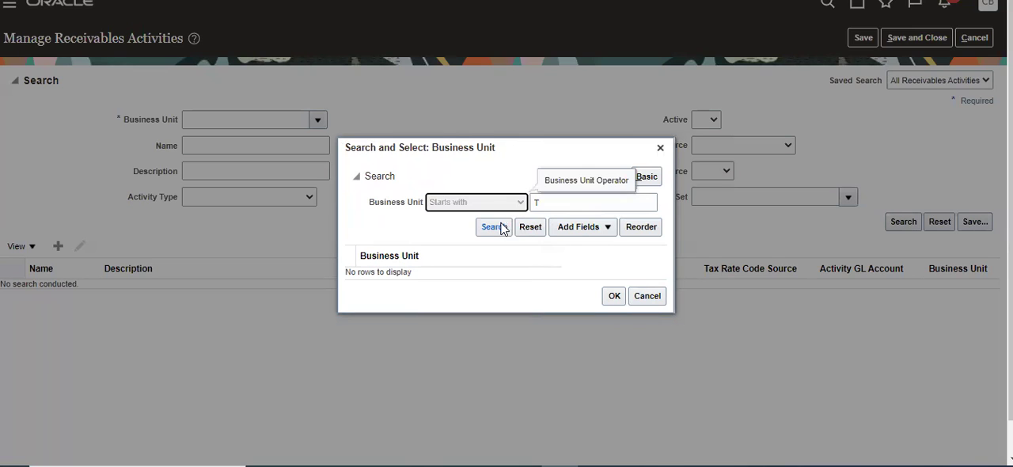
click(493, 227)
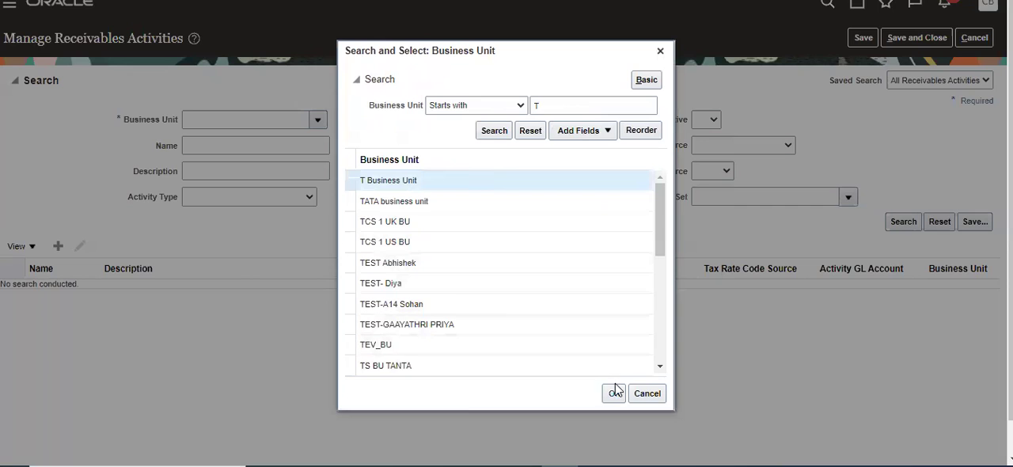
click(614, 393)
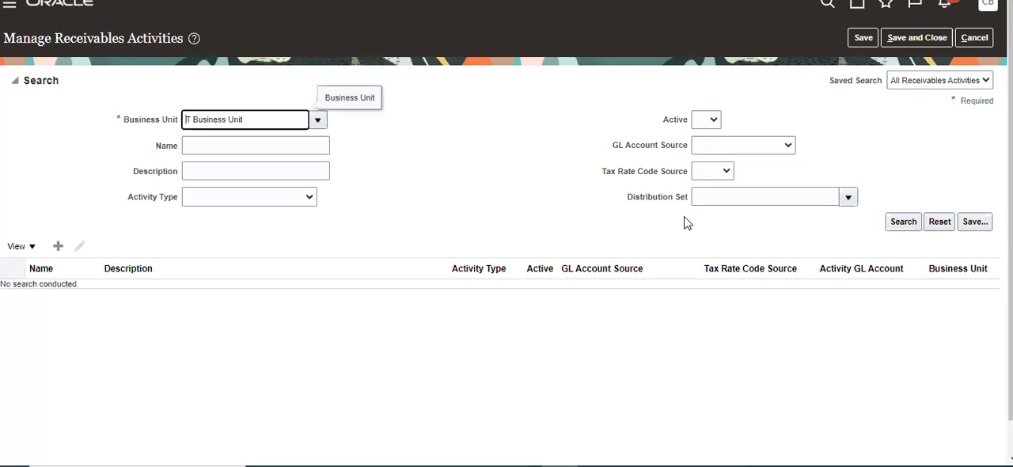
mouse_move(325, 188)
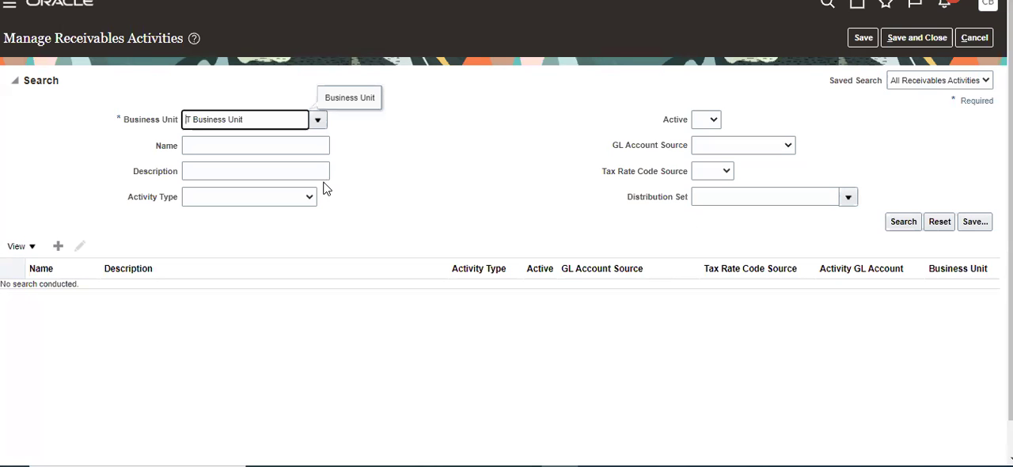
Leave the activity type blank and search activities for T Business Unit.
click(308, 196)
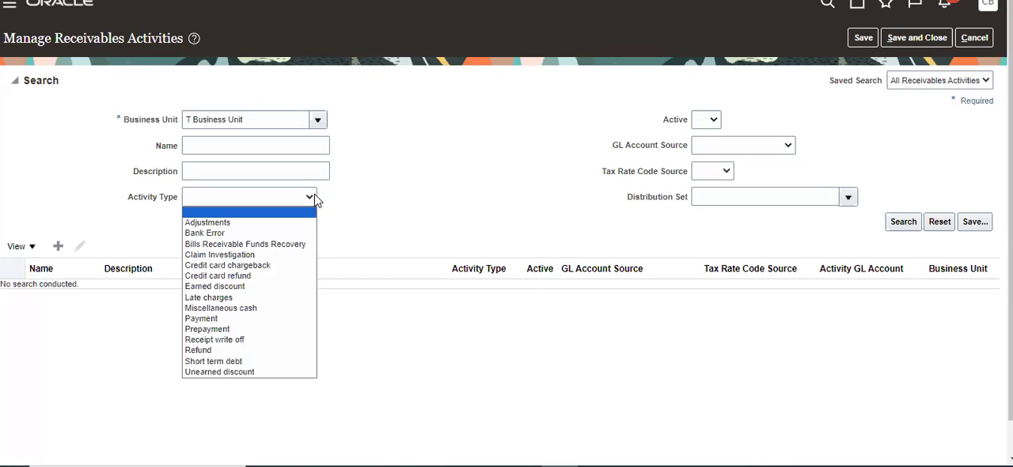
click(358, 199)
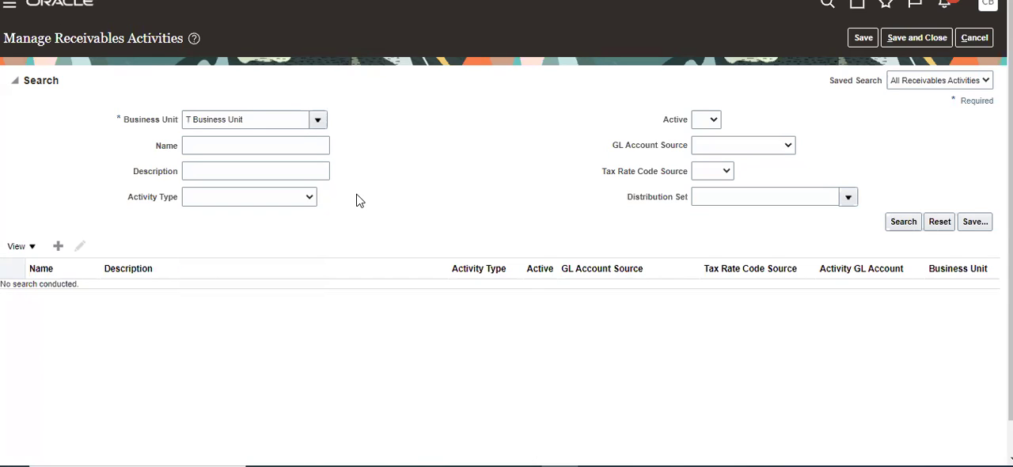
mouse_move(883, 180)
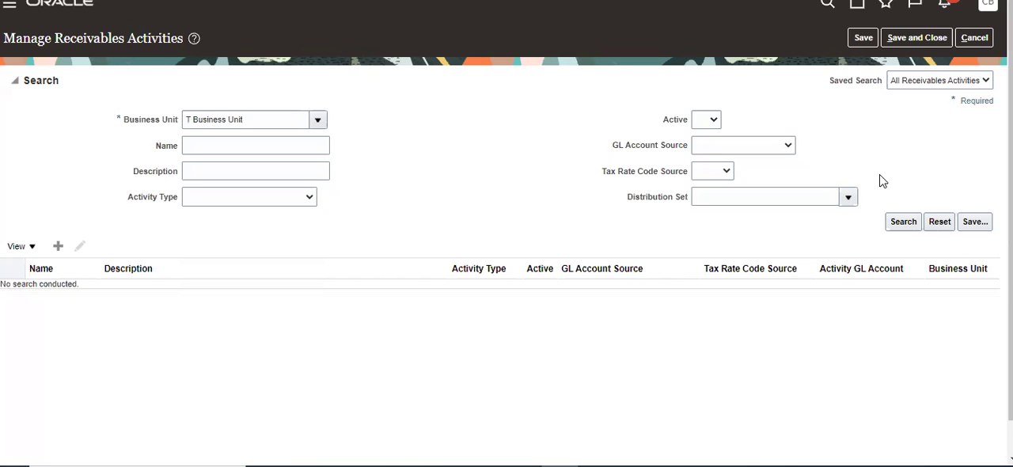
mouse_move(904, 221)
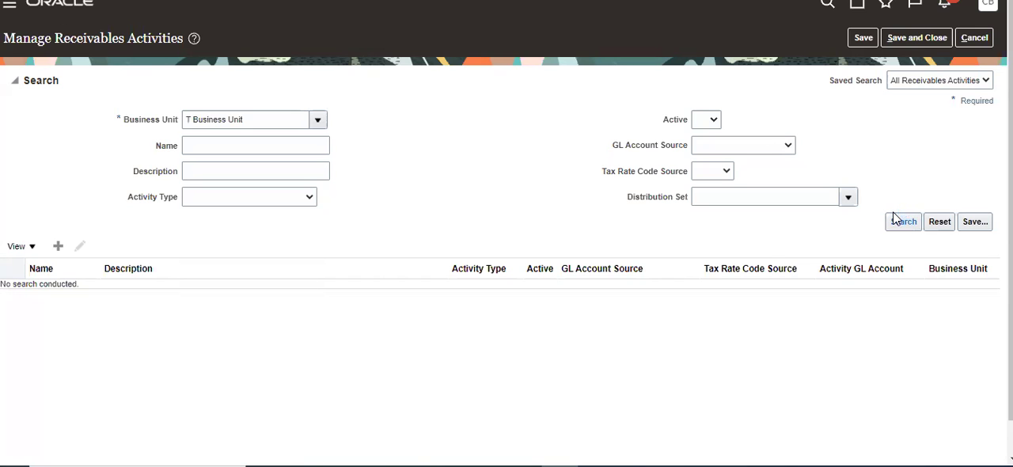
click(903, 221)
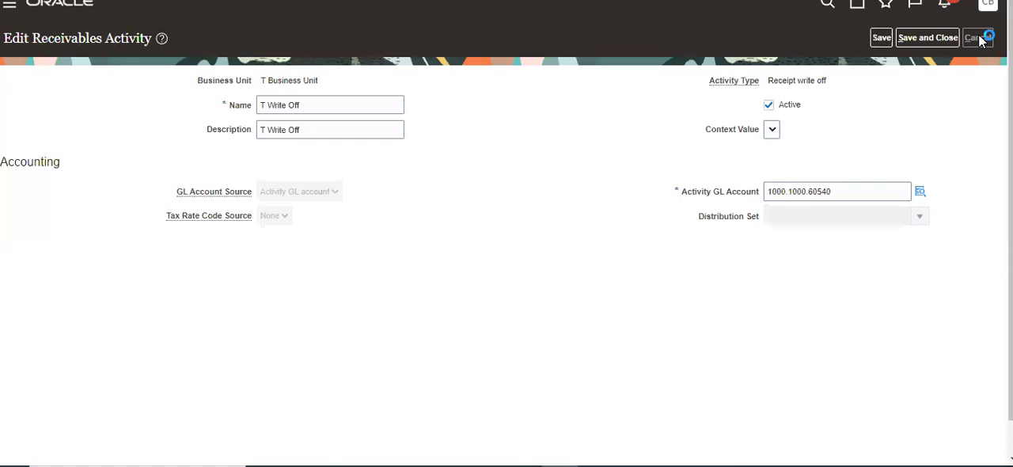
Cancel out of the T Write Off activity and open Manage Approval Limits.
click(975, 37)
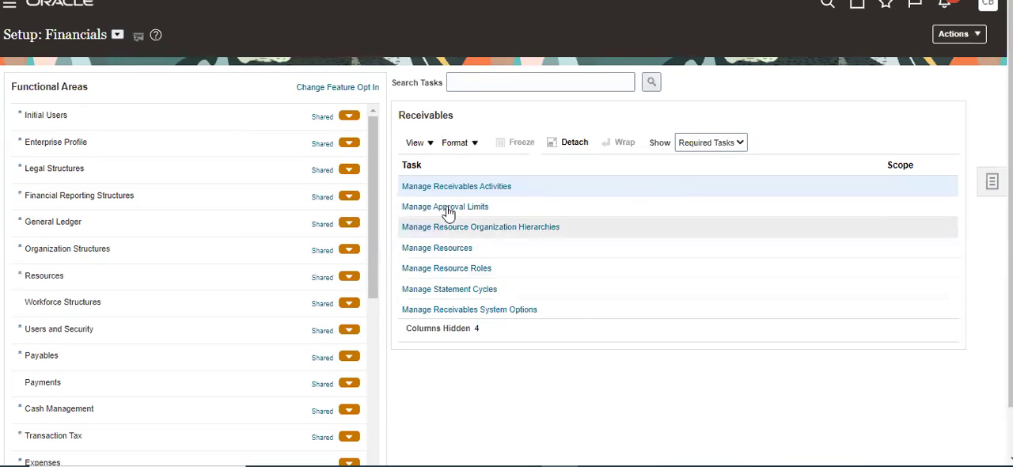
click(444, 207)
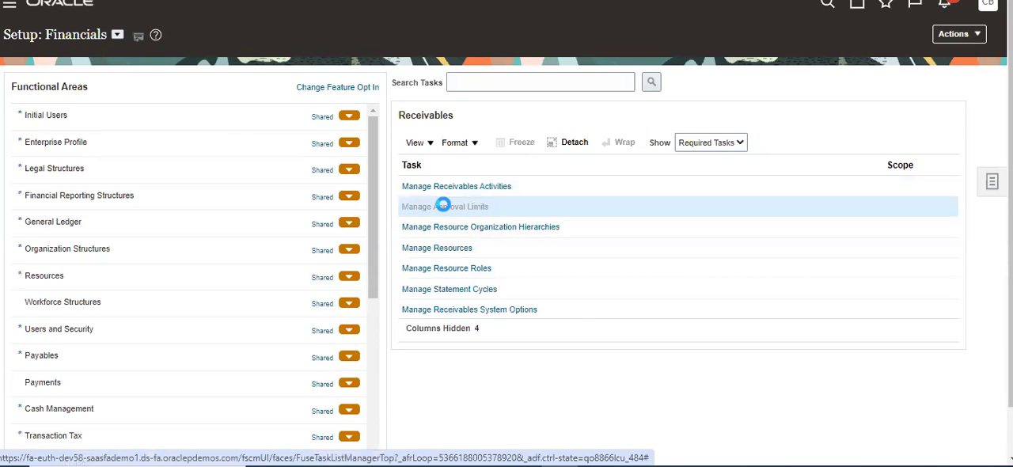
click(445, 206)
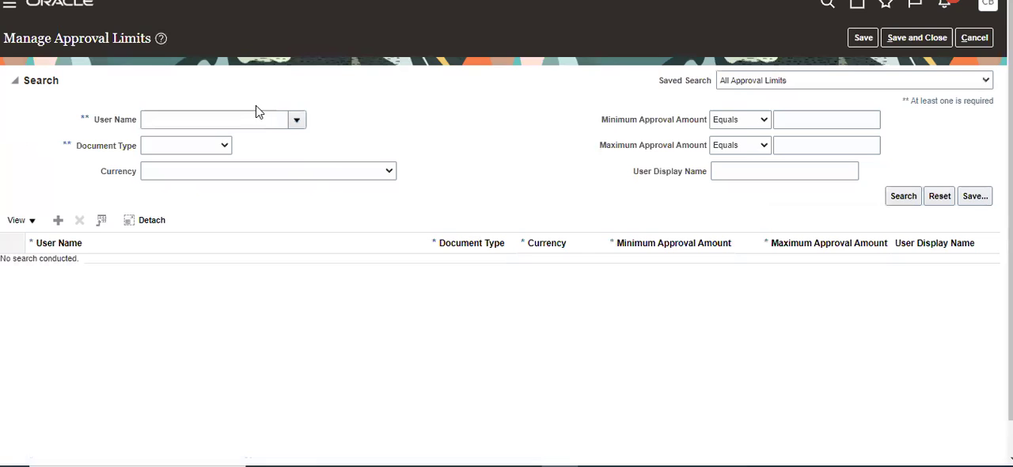
Search approval limits for the suggested user and review the 100,000.00 receipt write-off limit.
click(213, 119)
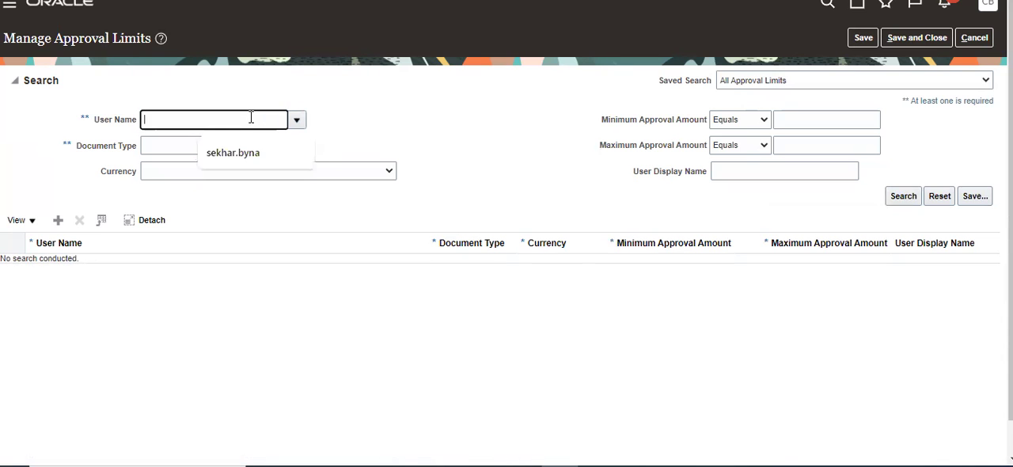
click(232, 152)
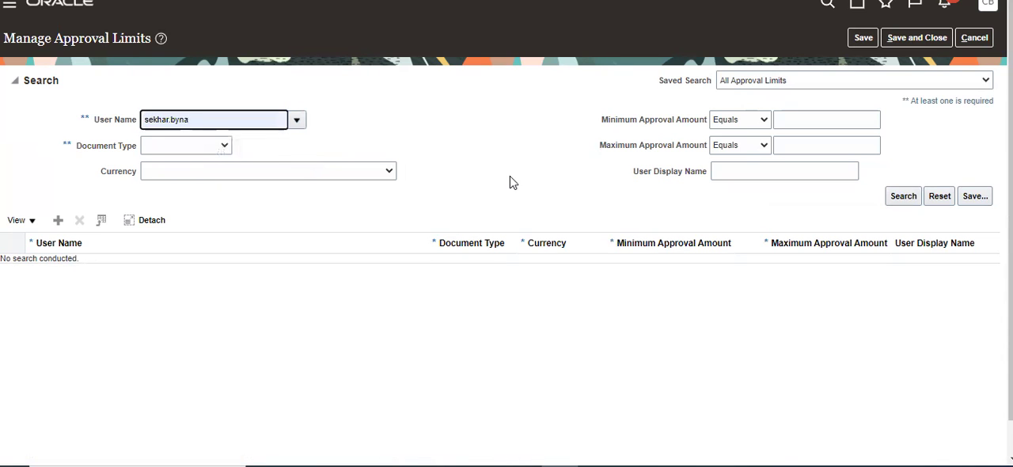
click(904, 195)
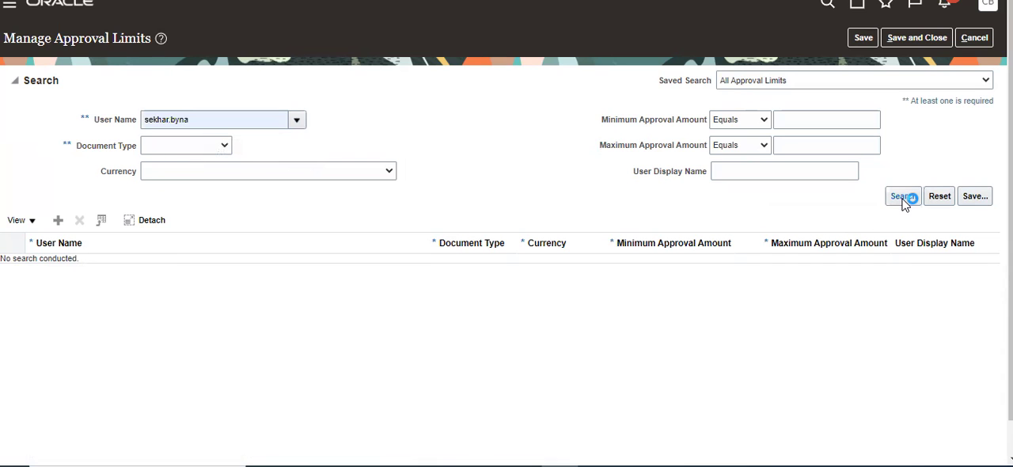
click(902, 195)
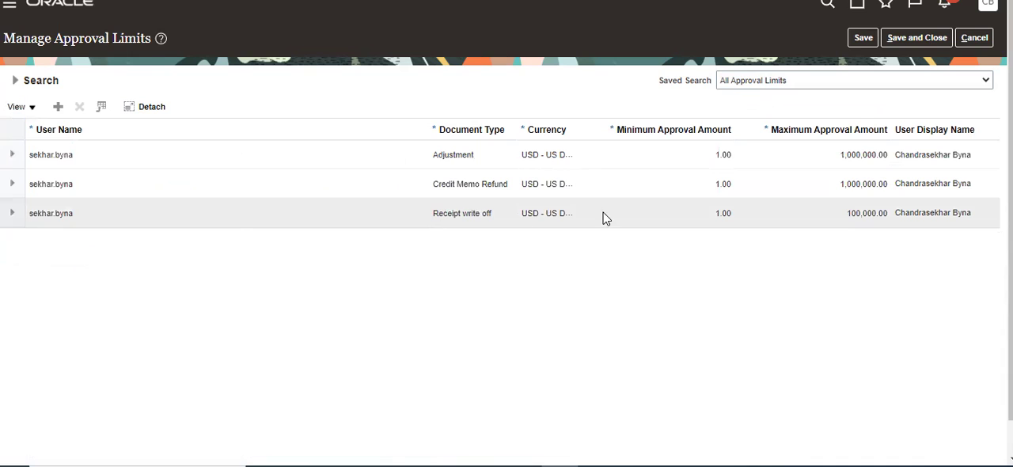
mouse_move(862, 229)
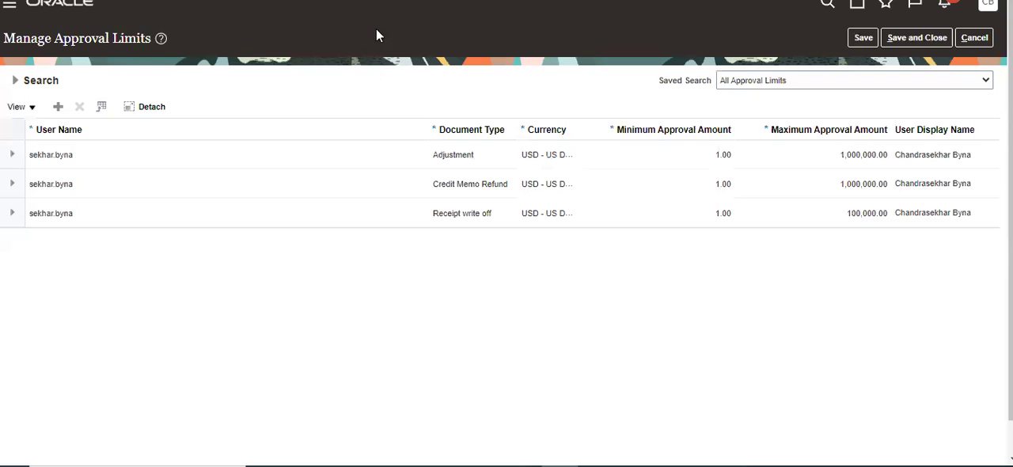
click(974, 38)
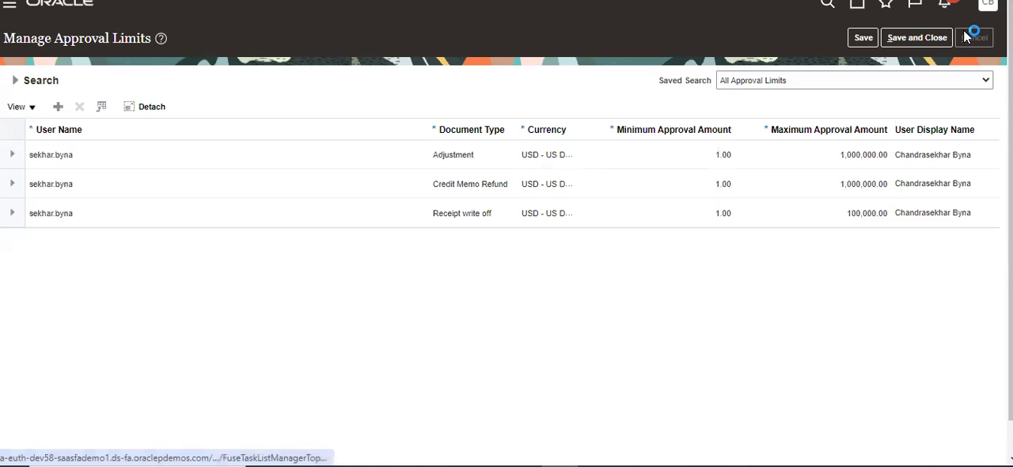
Cancel Manage Approval Limits to return to the Receivables setup tasks.
click(974, 37)
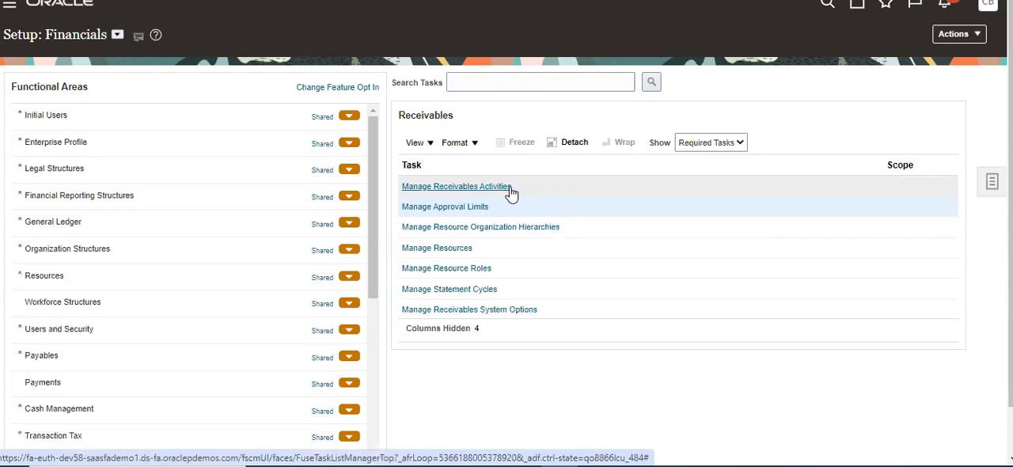
mouse_move(529, 192)
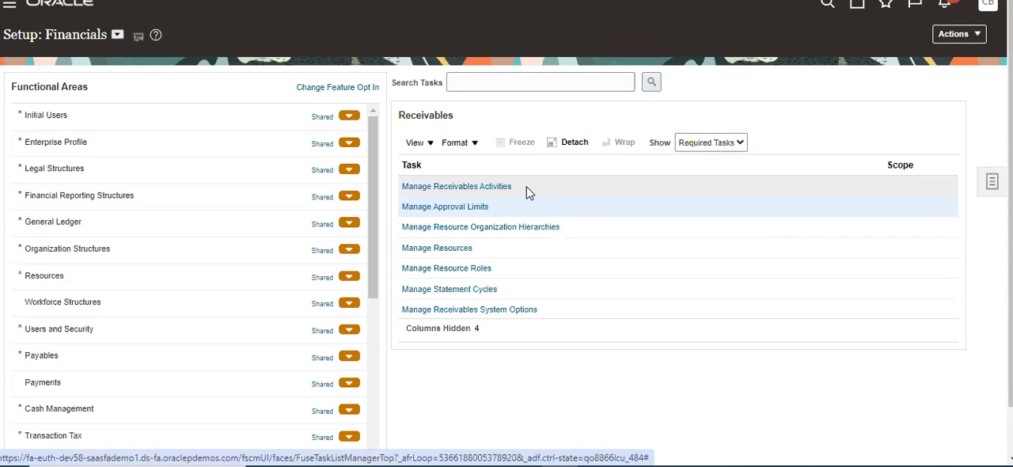